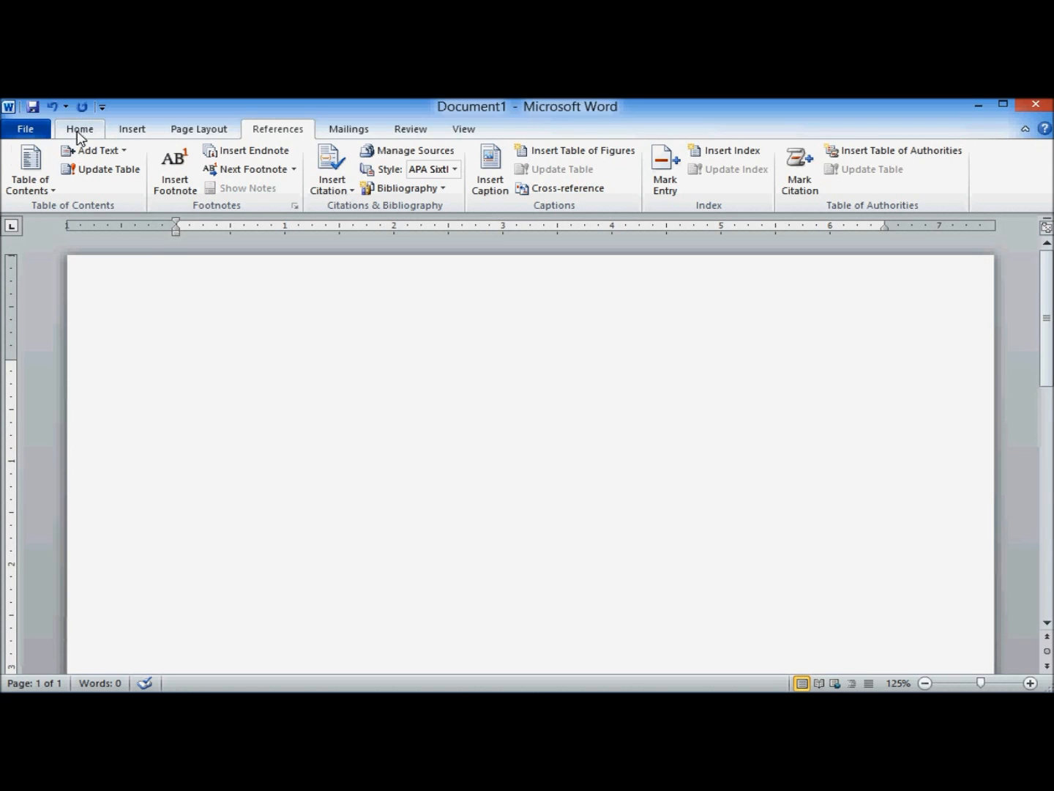
- Show the Home formatting tools and place the insertion point on the blank page
click(79, 128)
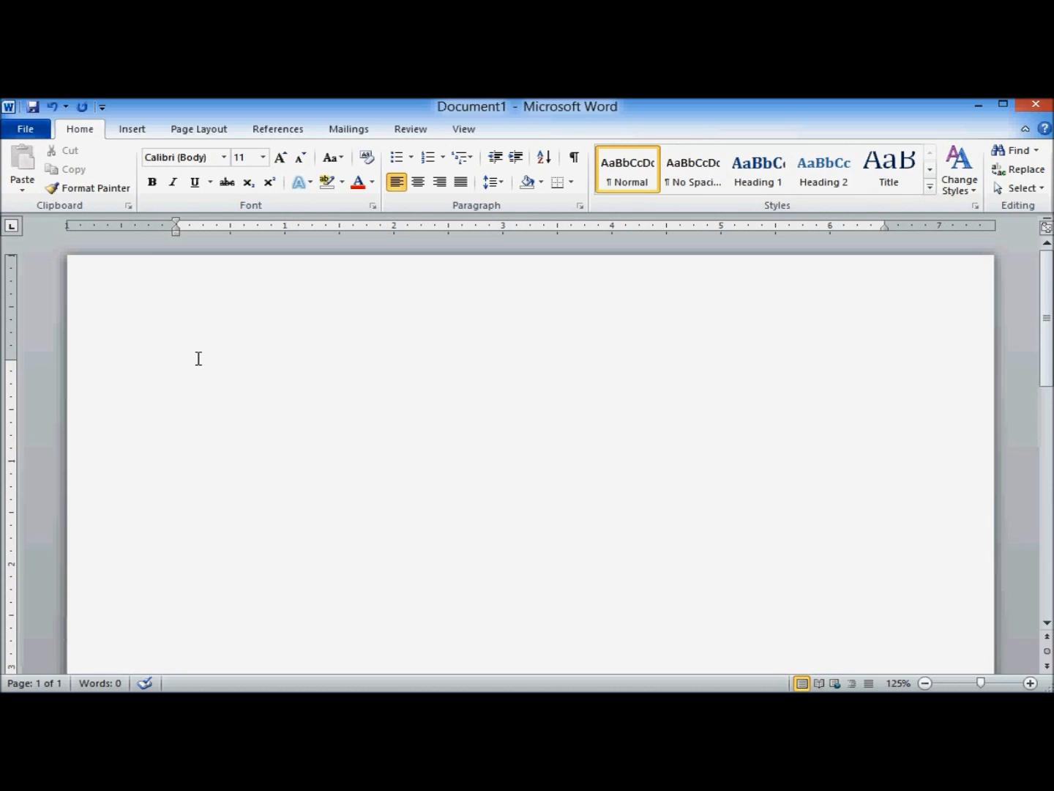
click(175, 366)
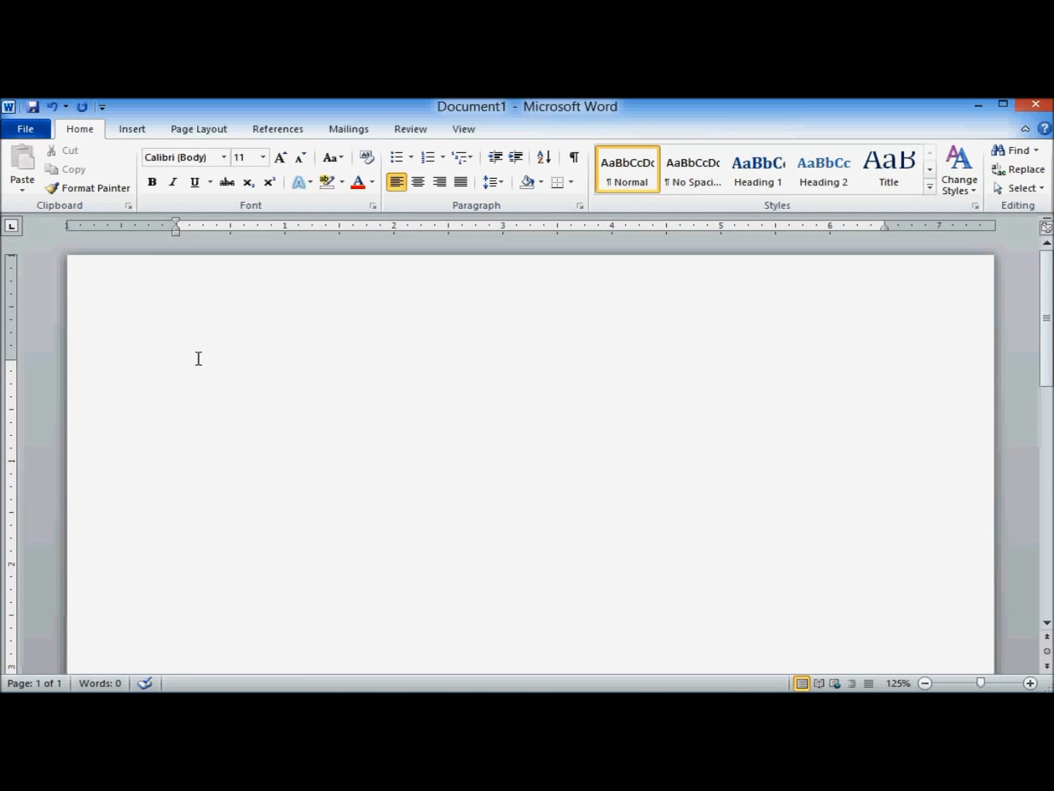
- Write the first line: "Too much sugar is bad for you"
text(Too much su)
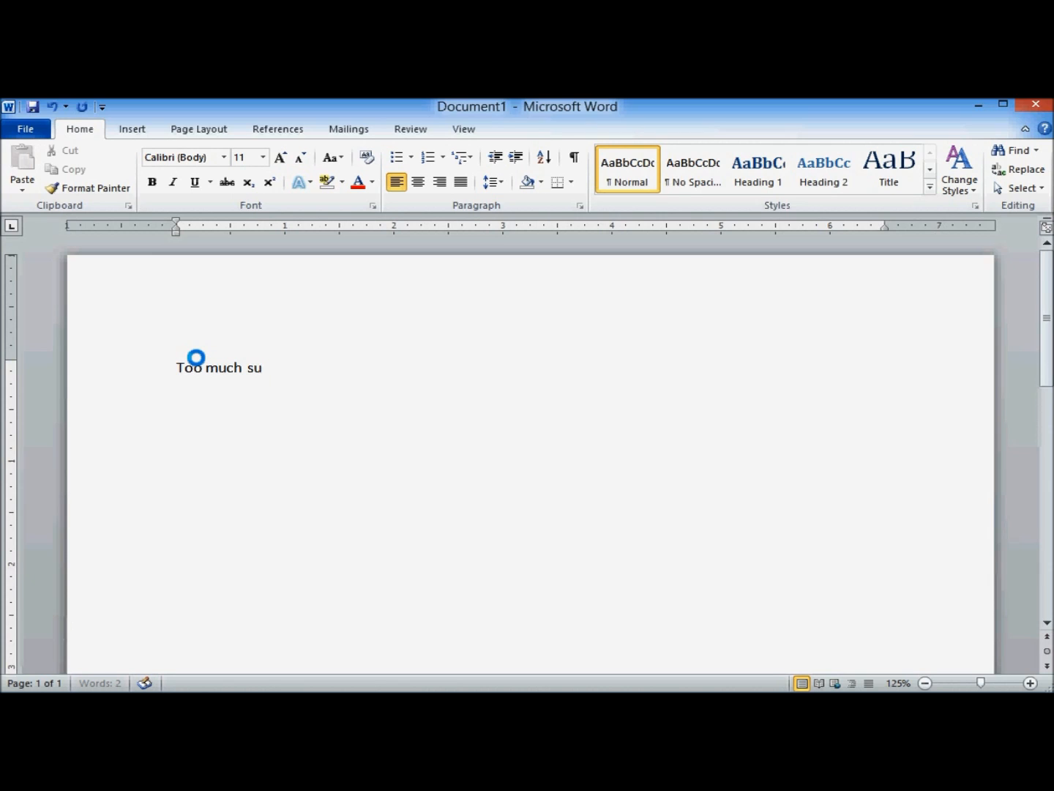
text(gar is bad for)
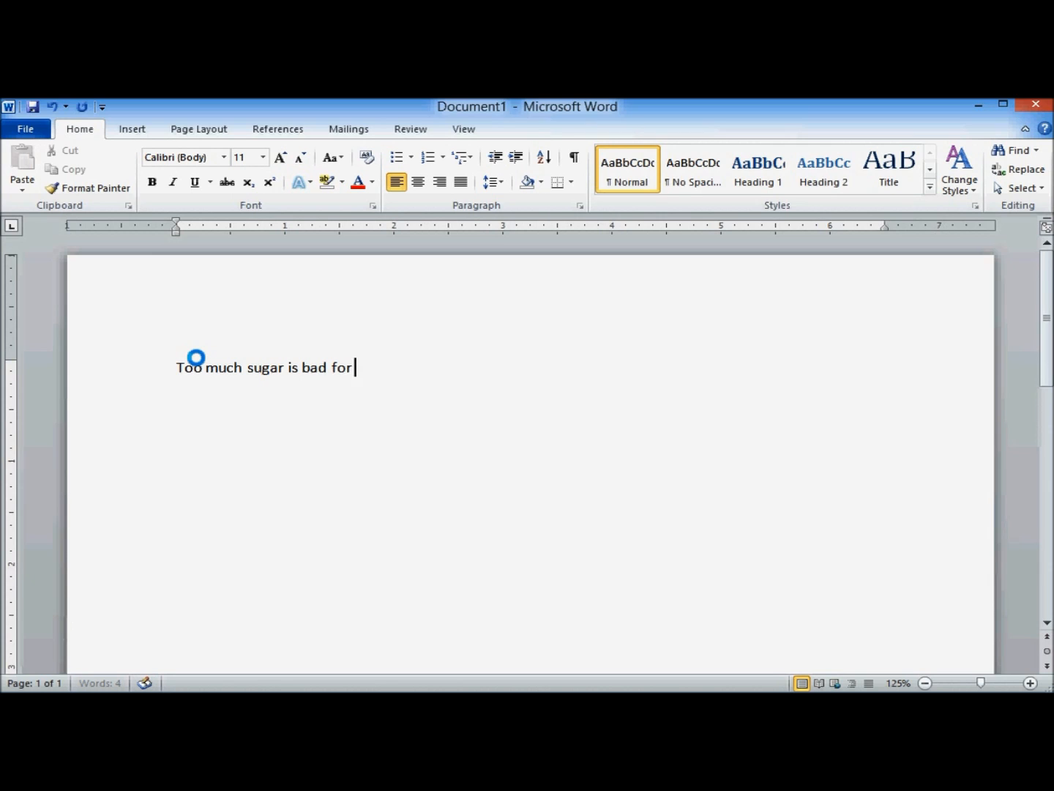
text(you)
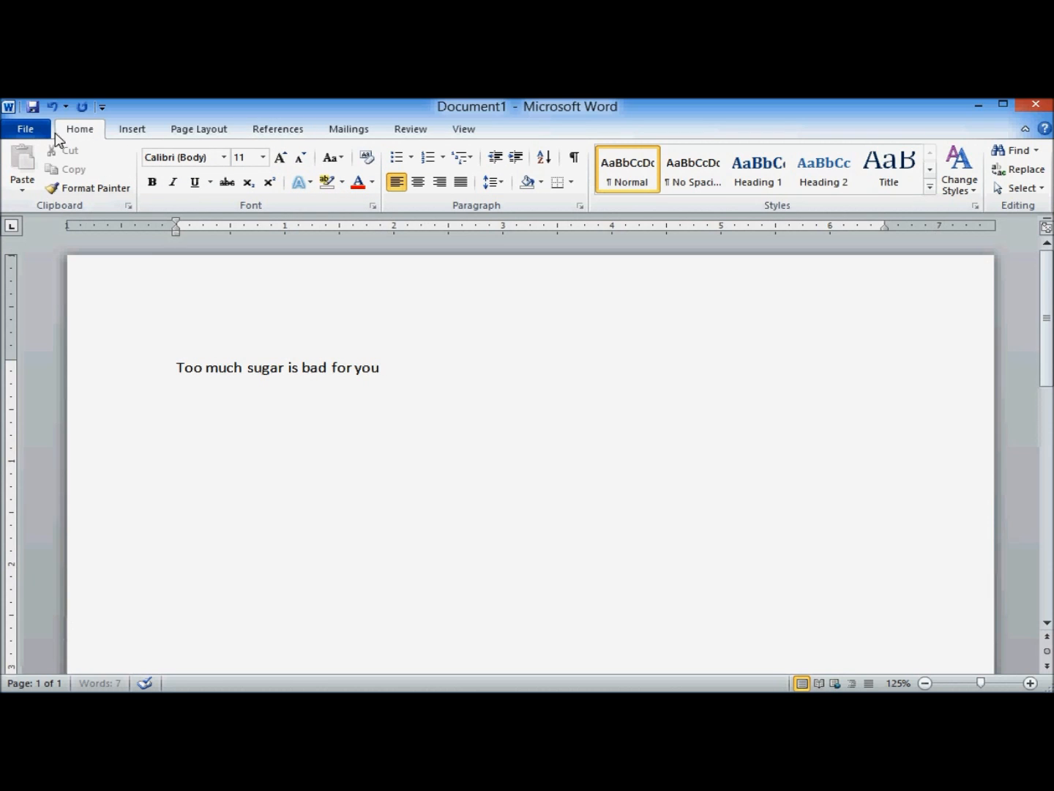
mouse_move(290, 129)
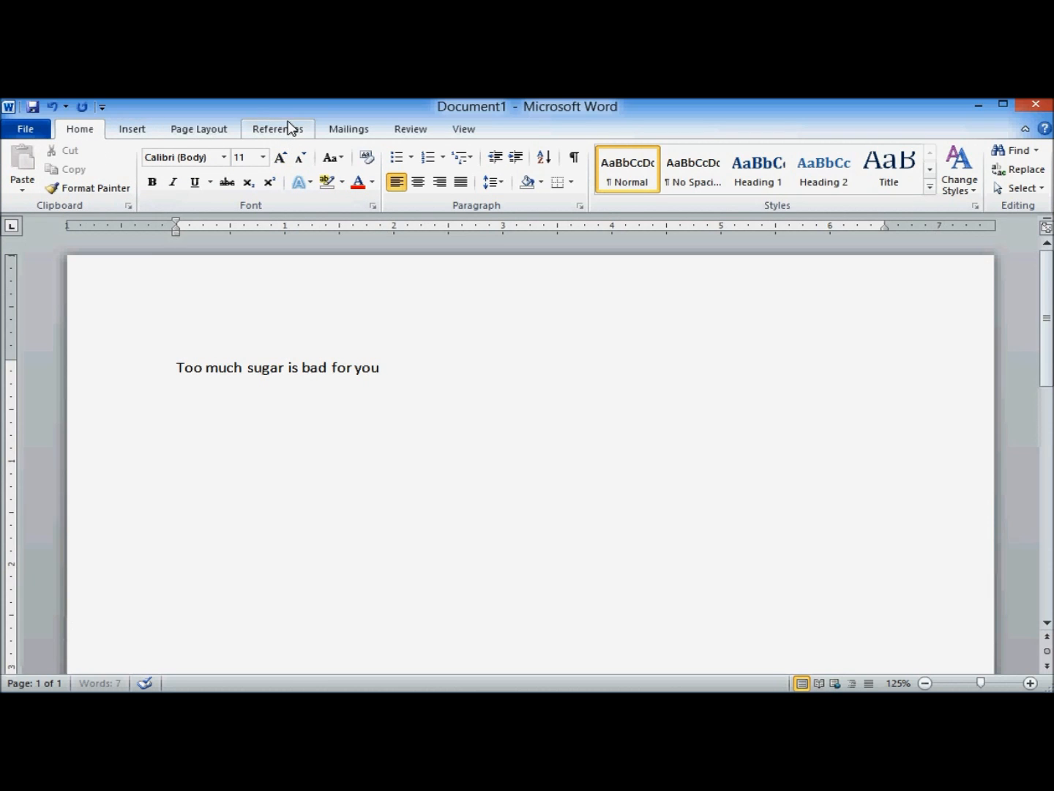
- With the insertion point after the sentence, confirm the citation style is APA Sixth Edition
click(277, 128)
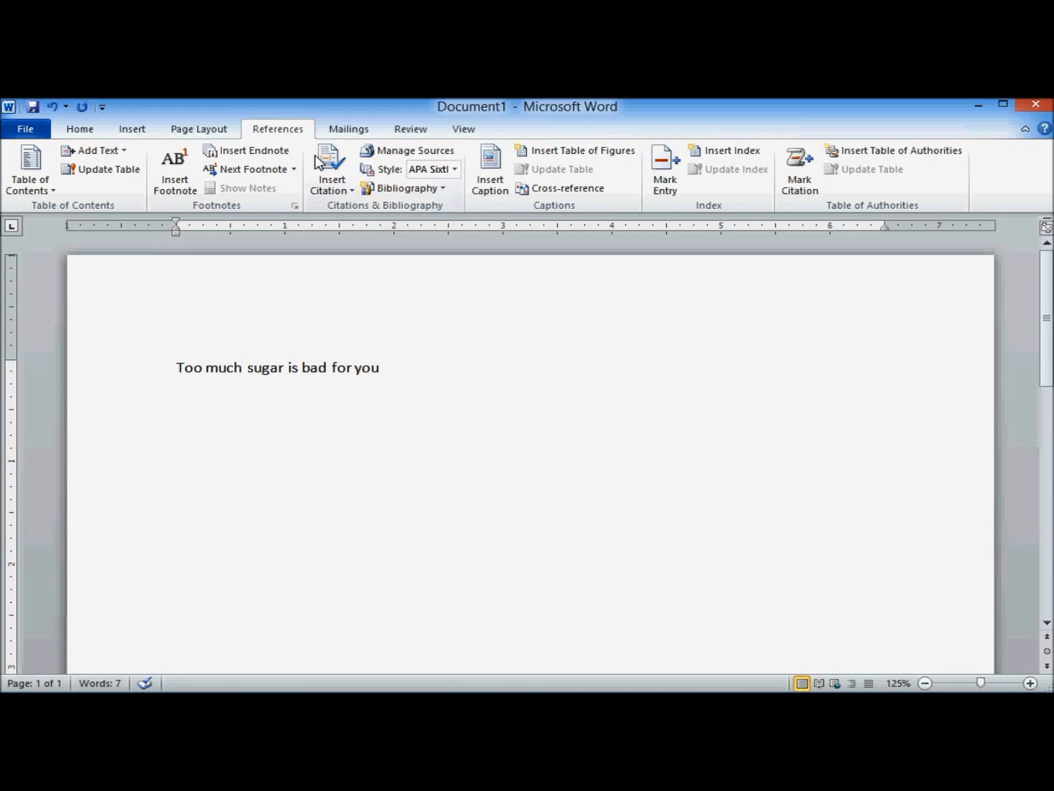
mouse_move(424, 243)
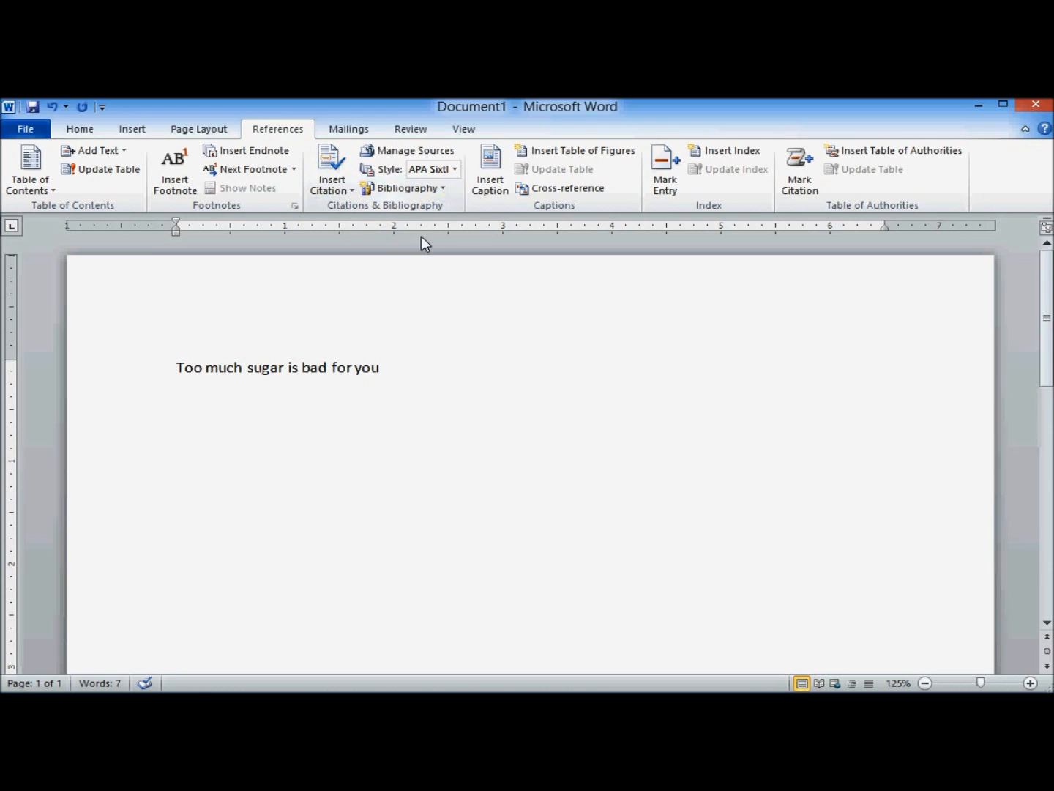
click(384, 368)
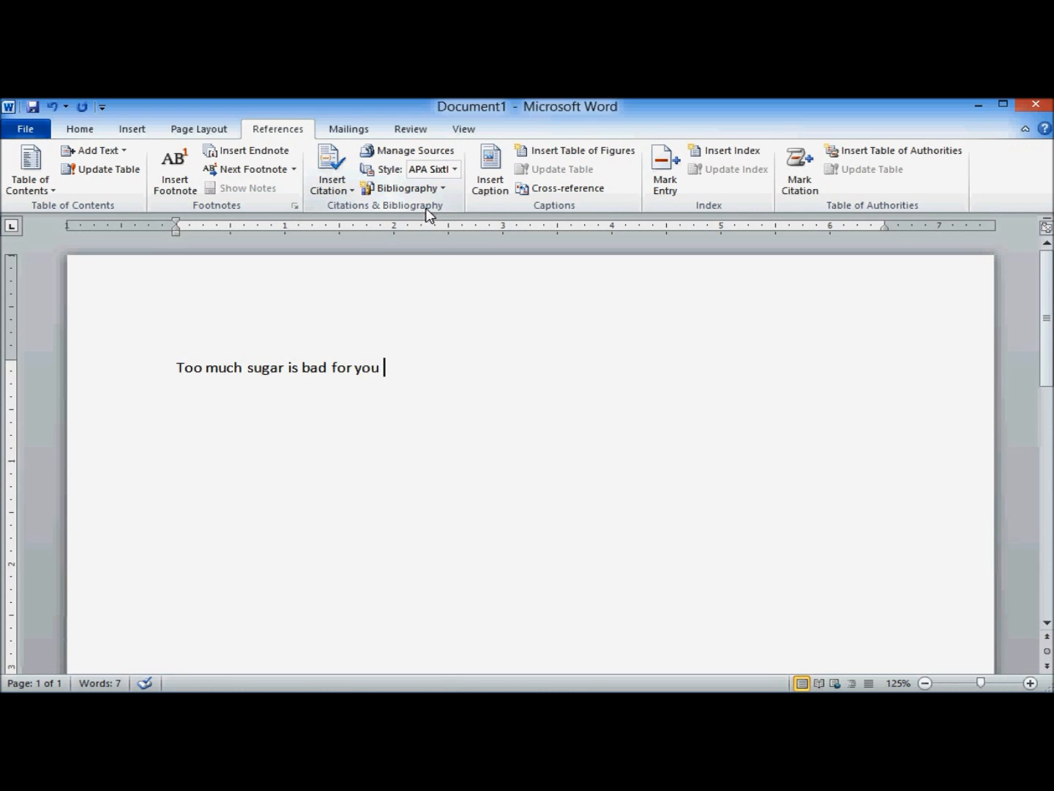
click(455, 170)
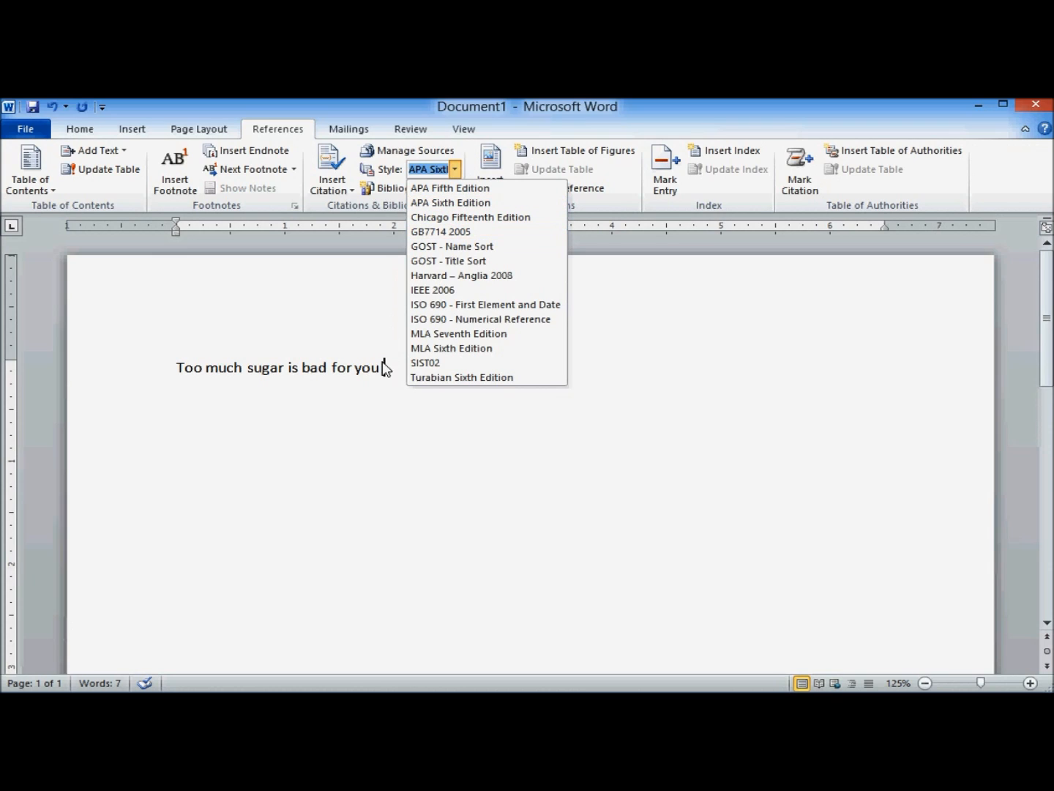
mouse_move(430, 340)
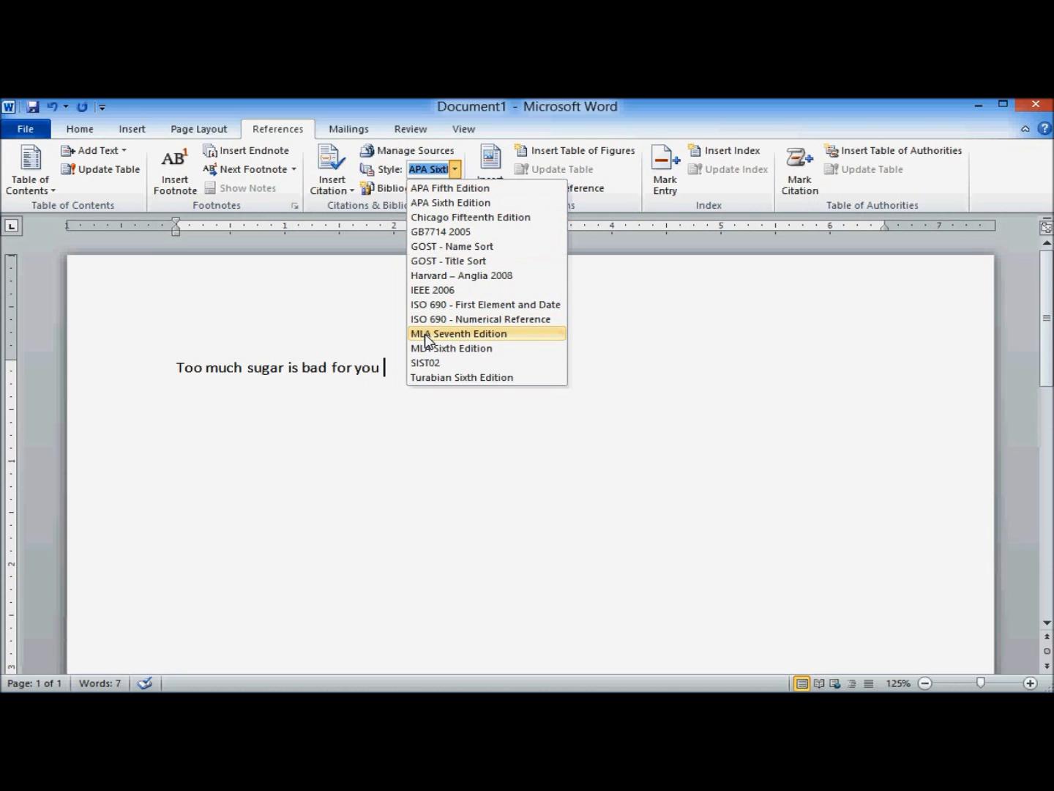
mouse_move(451, 202)
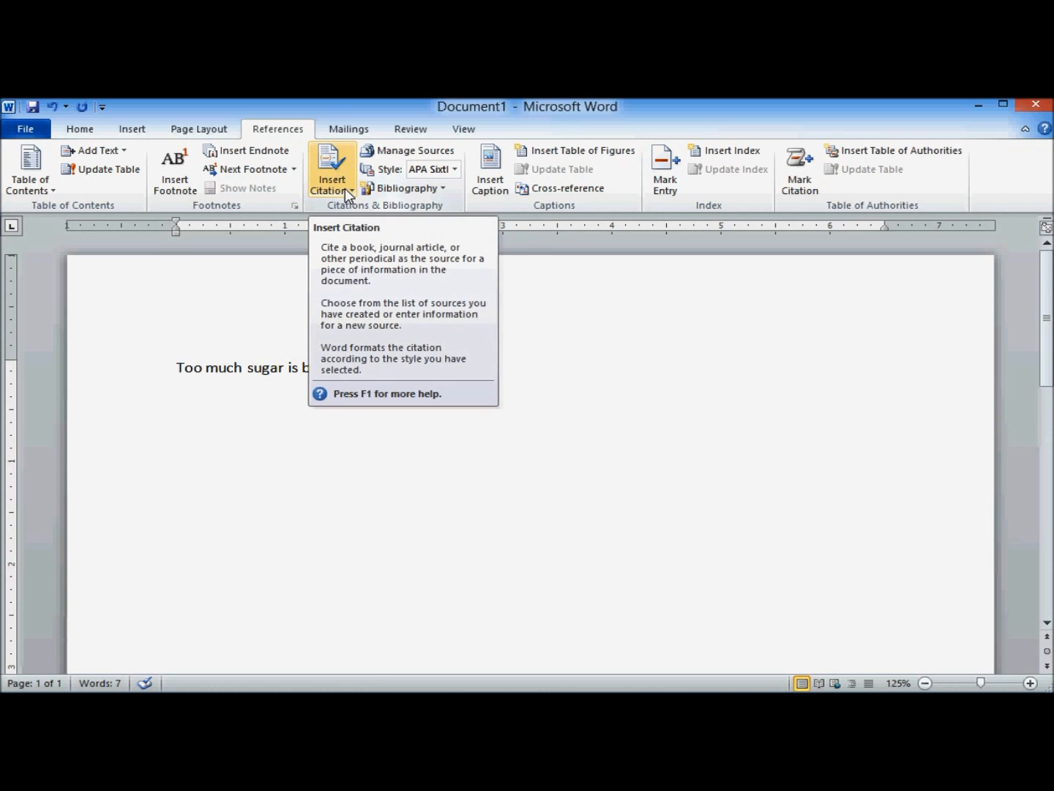
- Start a new citation source with its type set to Journal Article
click(331, 170)
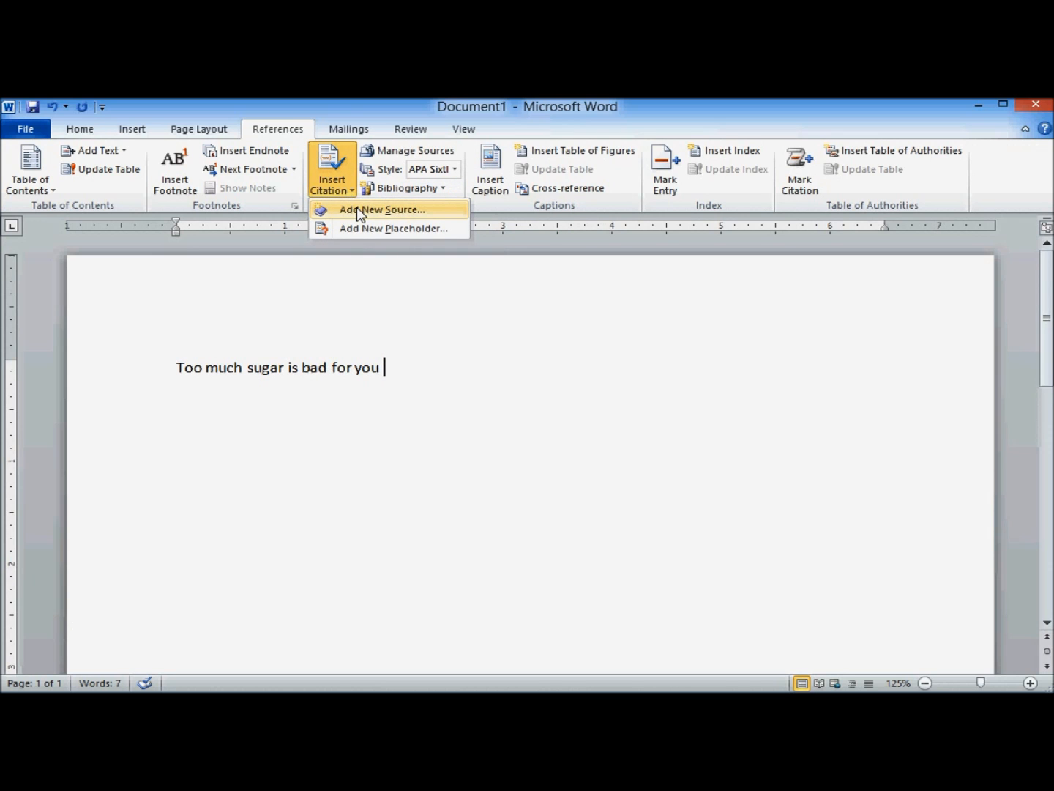
click(381, 210)
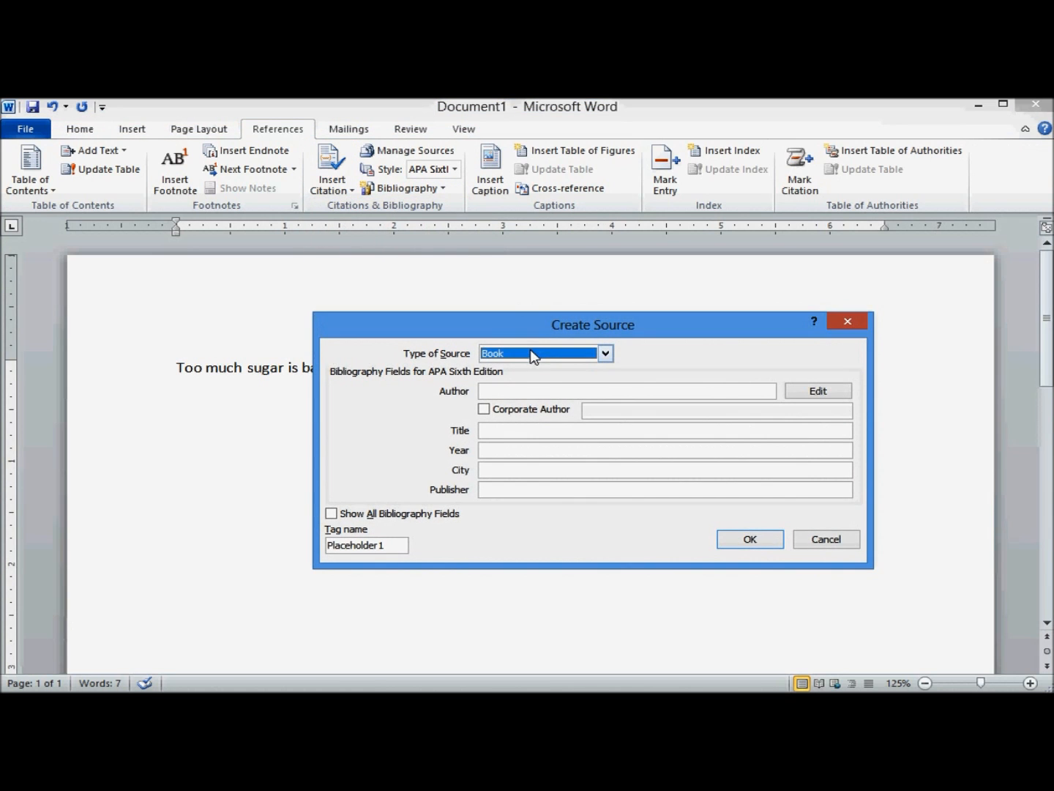
click(604, 353)
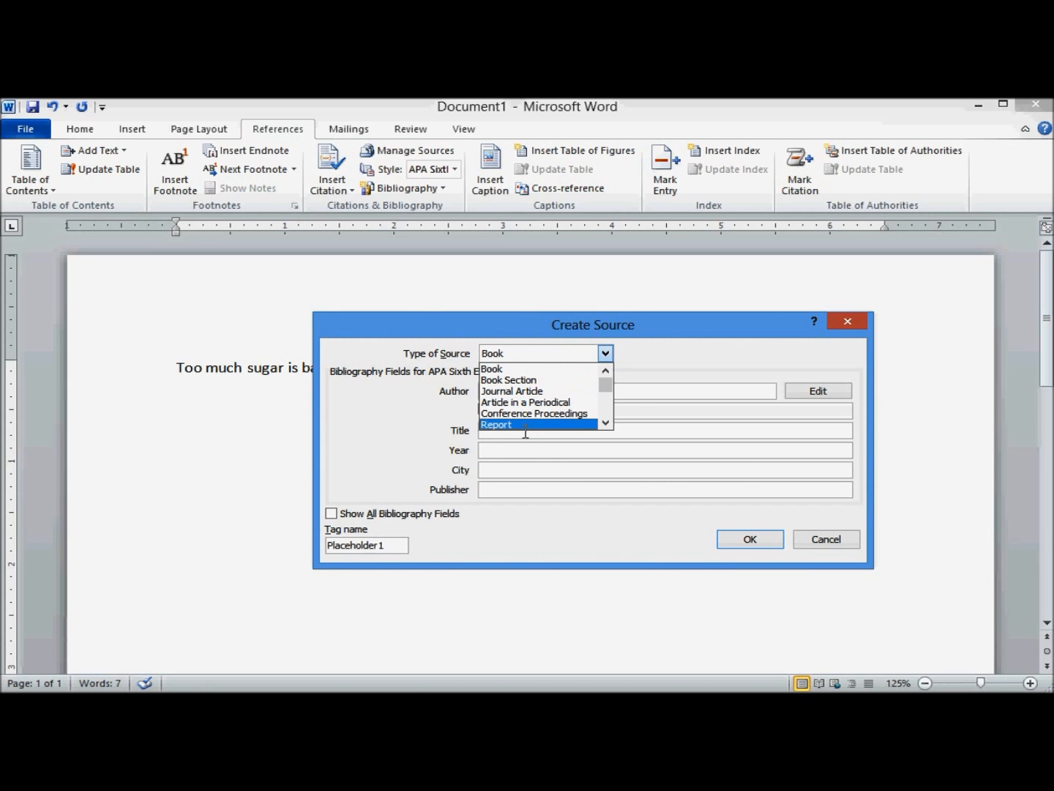
click(511, 391)
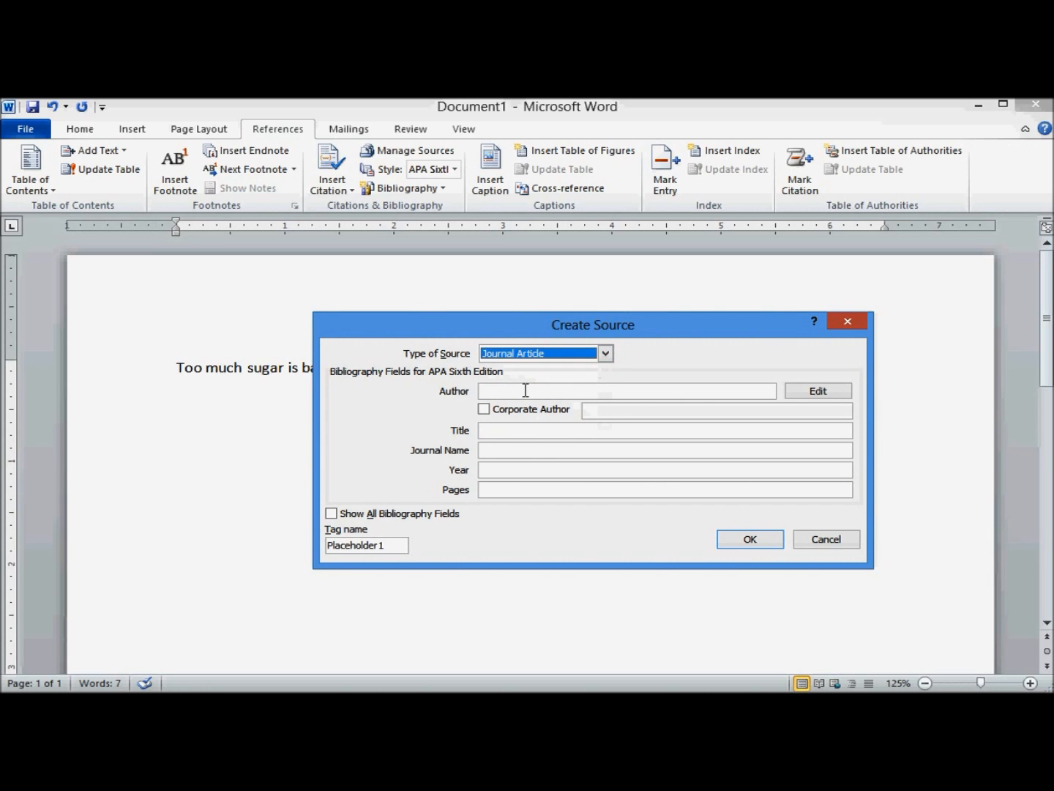
- Enter Jane Doe, Danger of Sugar, Health Quarterly, 2014, pages 9-11 and insert (Doe, 2014)
text(J)
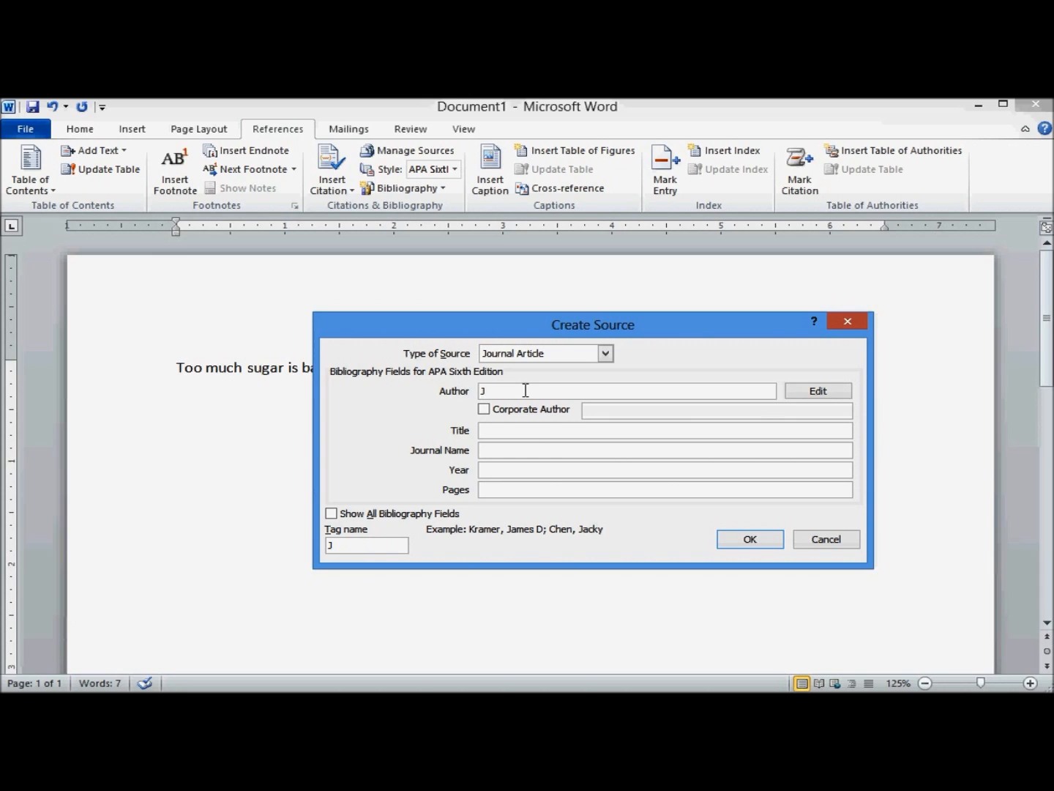
text(ane Doe)
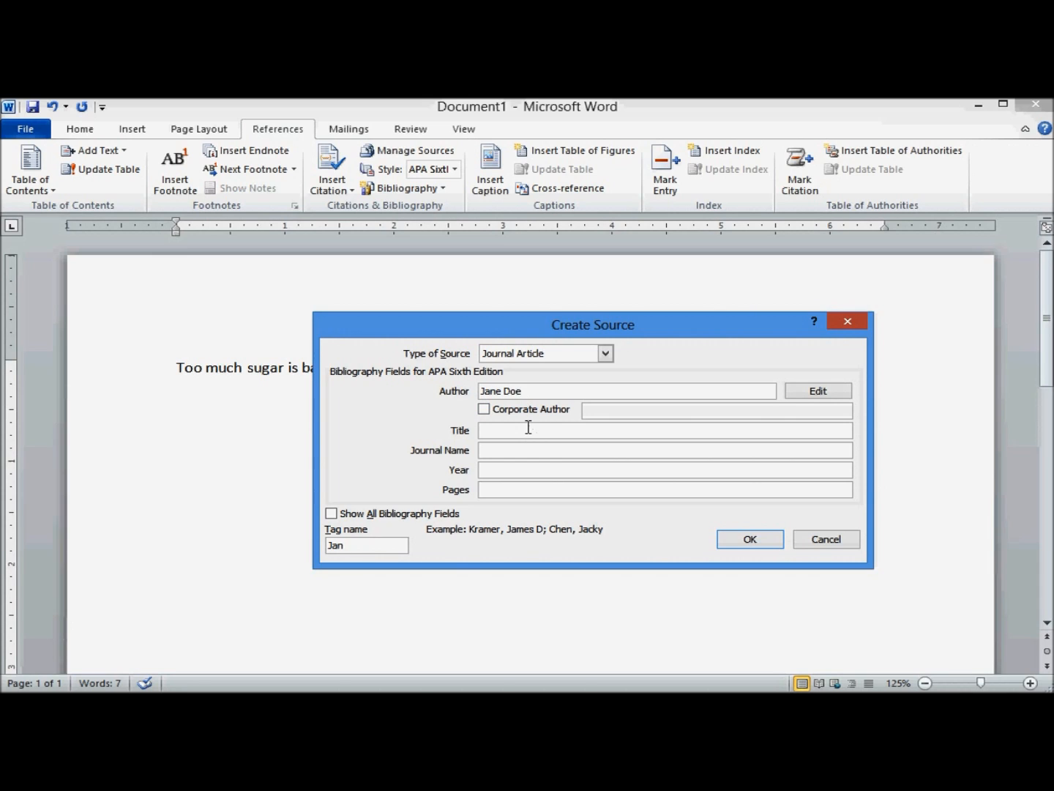
text(Dan)
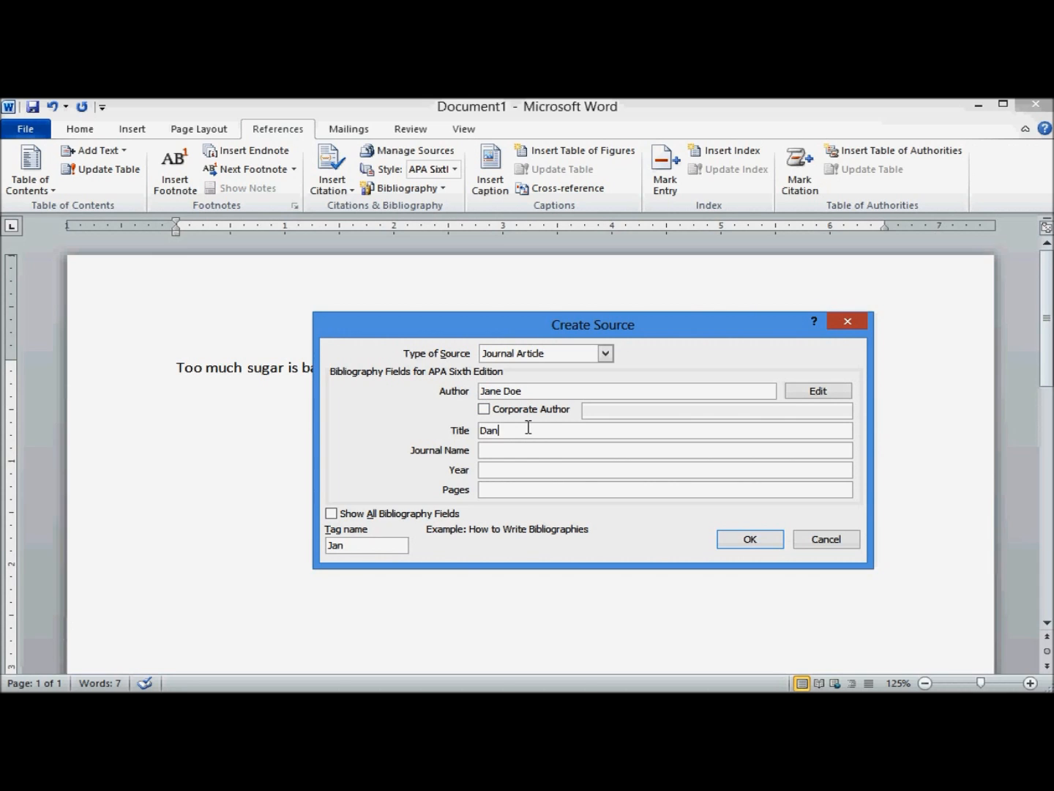
text(Danger of sugar)
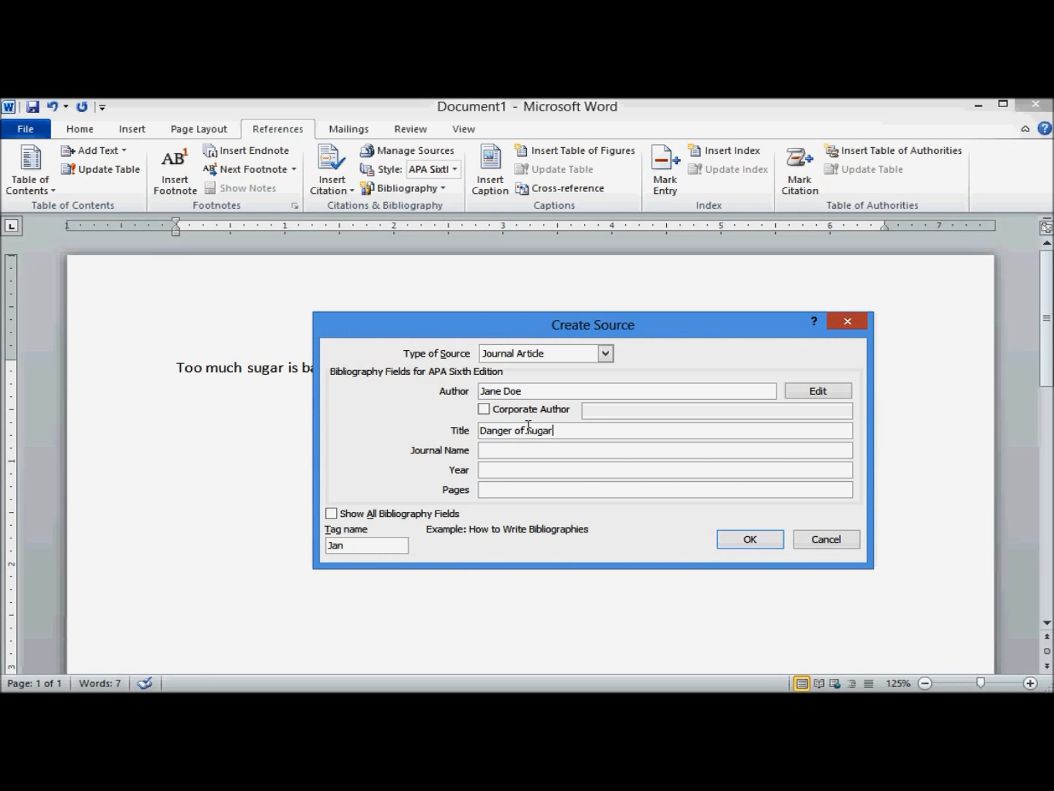
text(H)
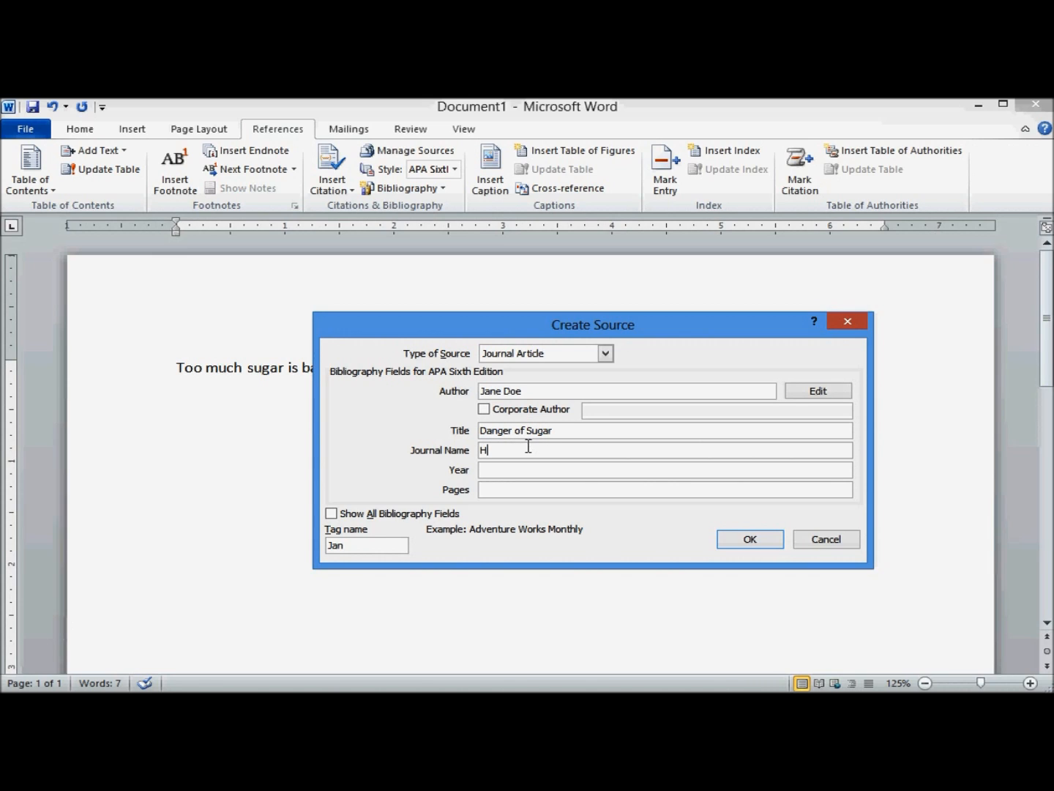
text(ealth Quarterly)
click(665, 470)
text(2)
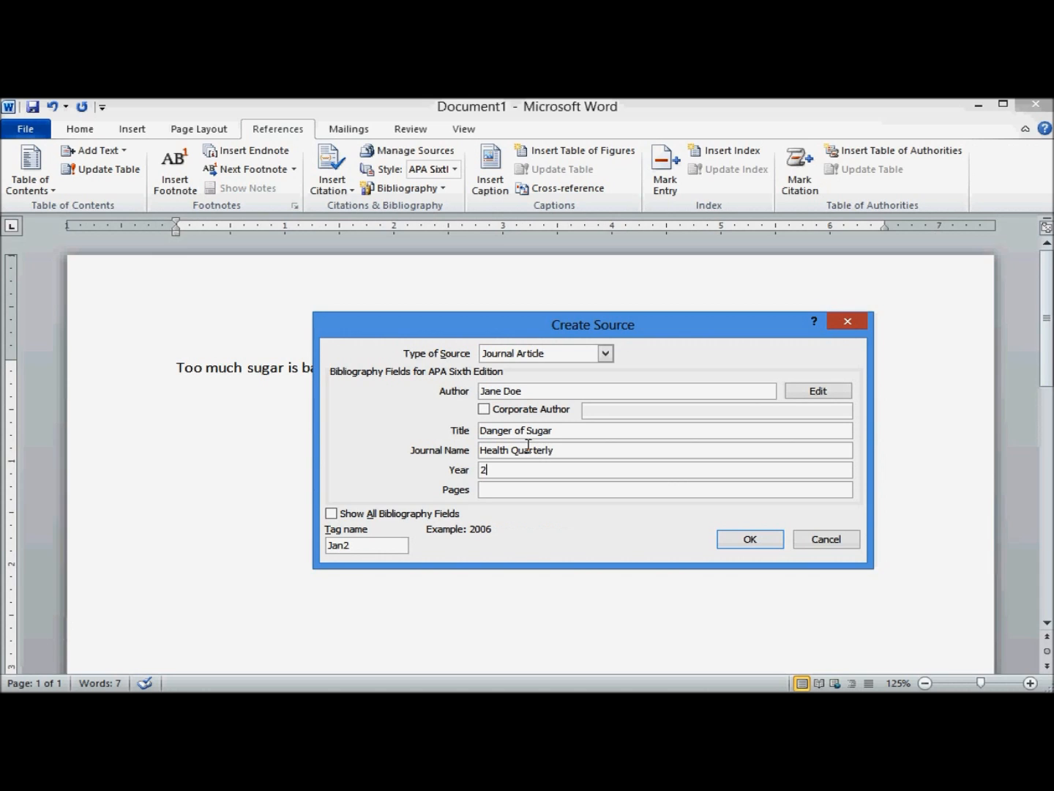
text(014)
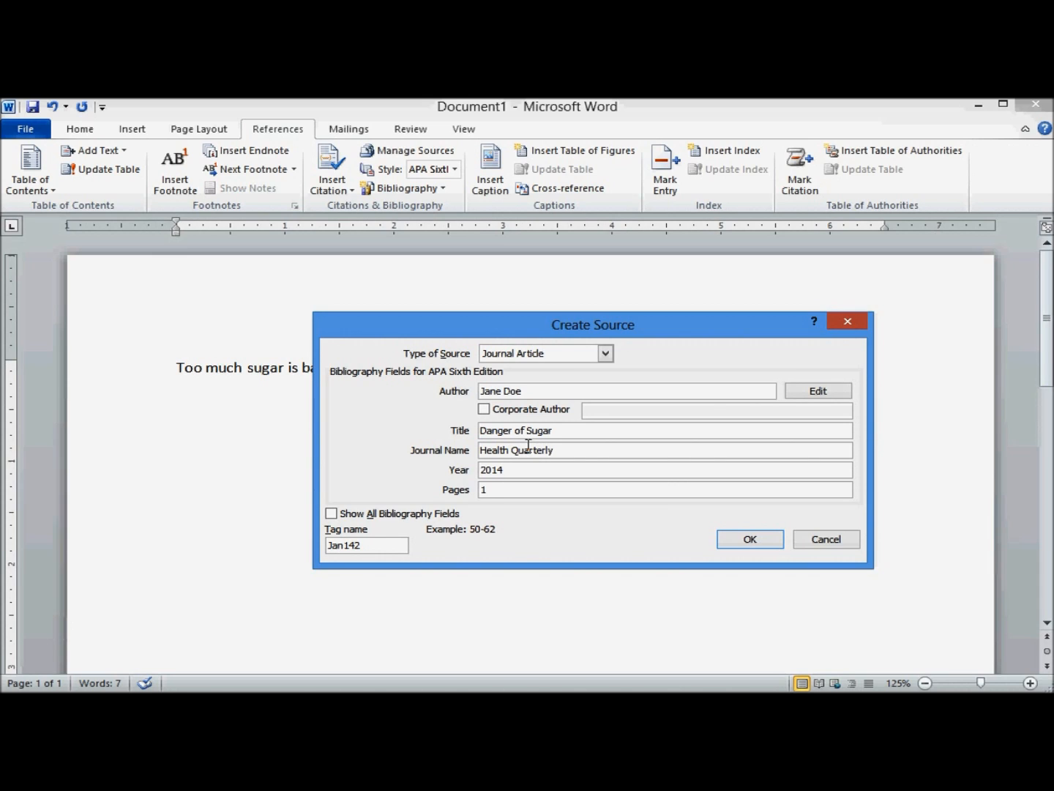
text(9-11)
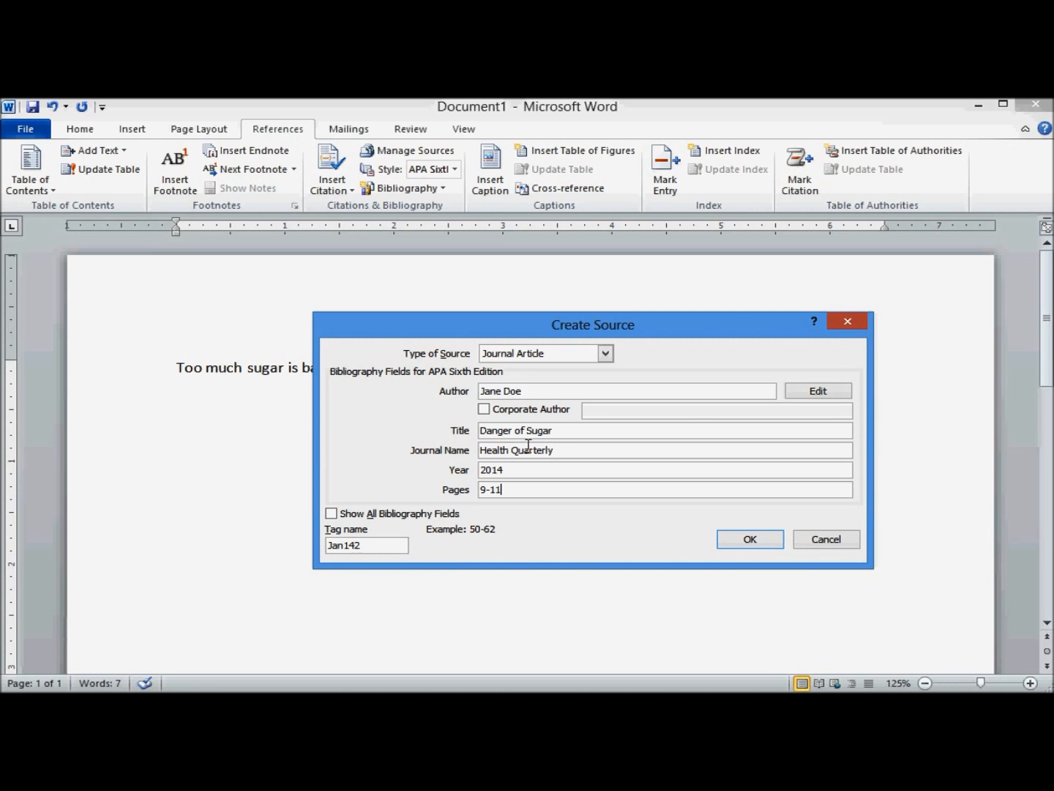
click(750, 539)
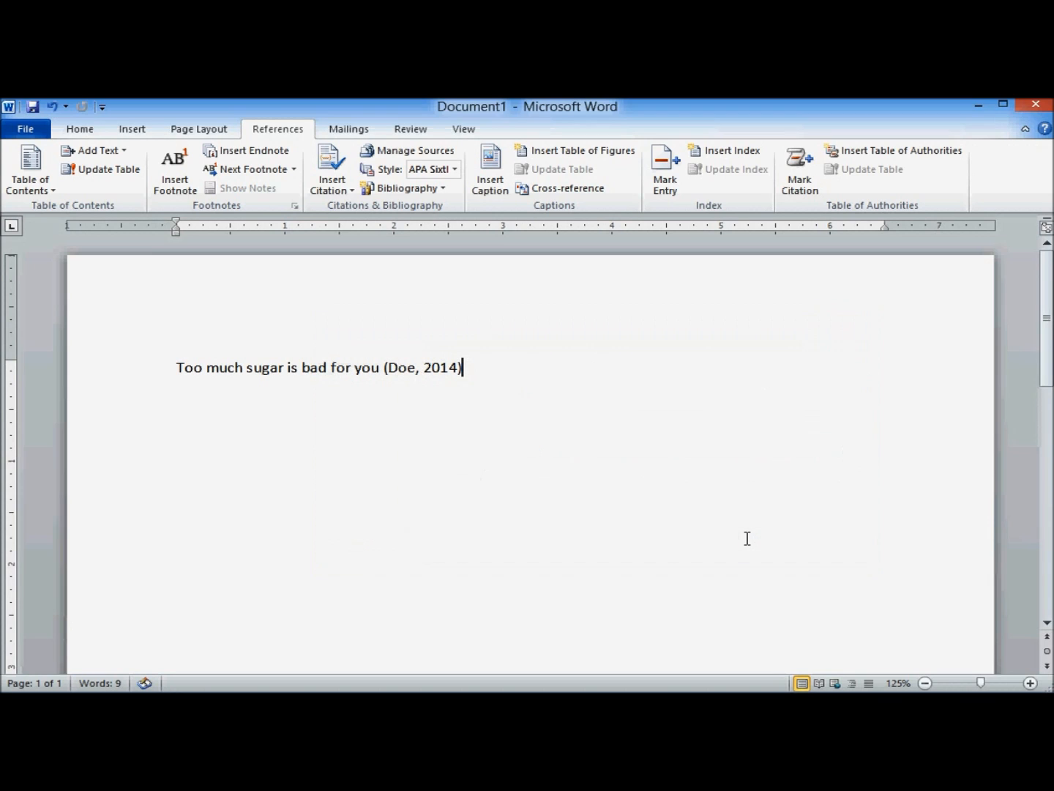
- End the first sentence with a period after the (Doe, 2014) citation
text(.)
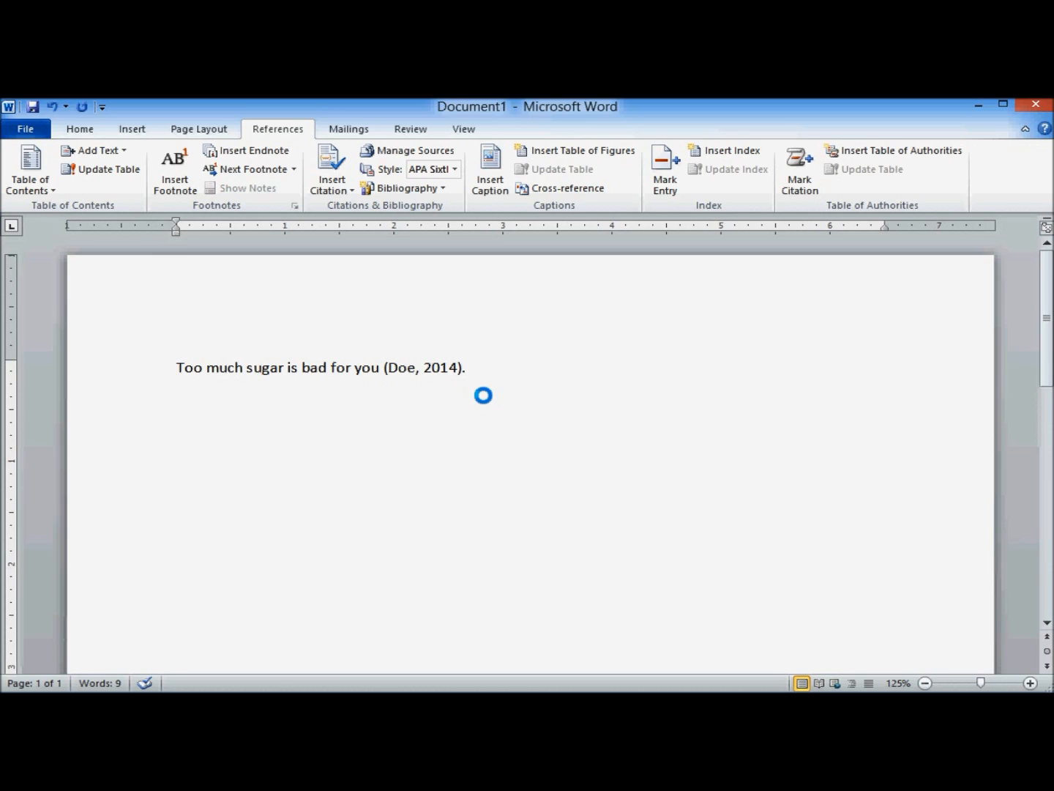
- Write the second sentence: "Too much sugar can cause weight gain"
text(Too much s)
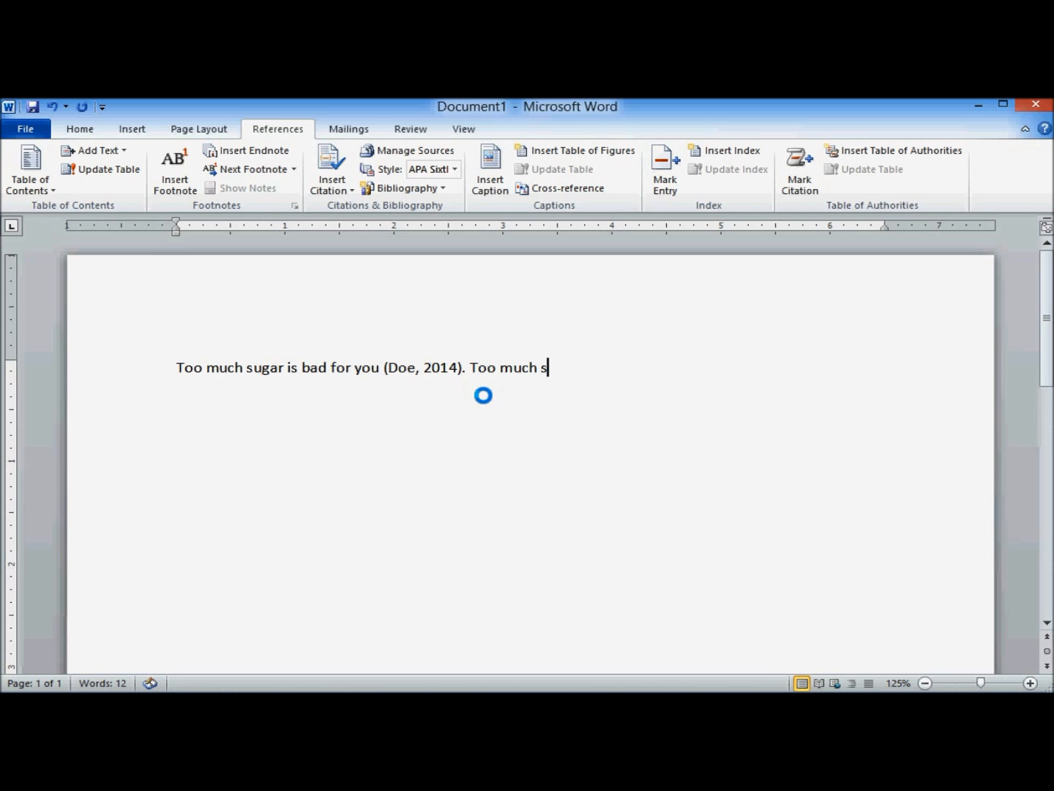
text(ugar can c)
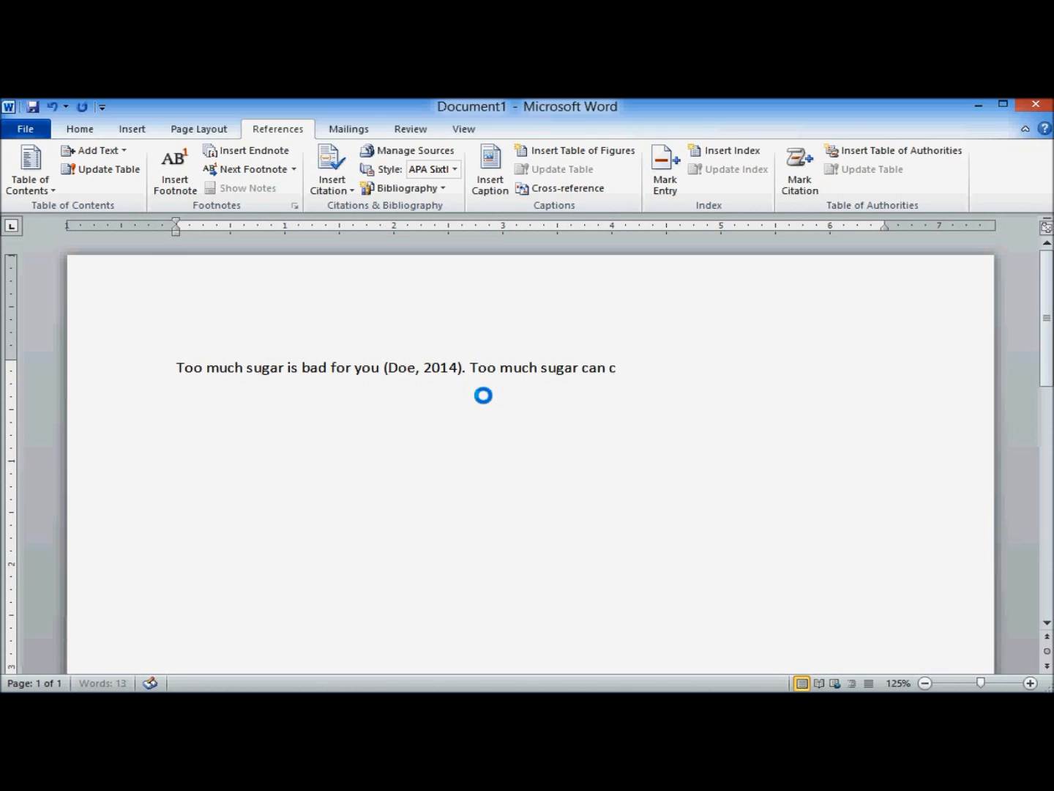
text(ause weight)
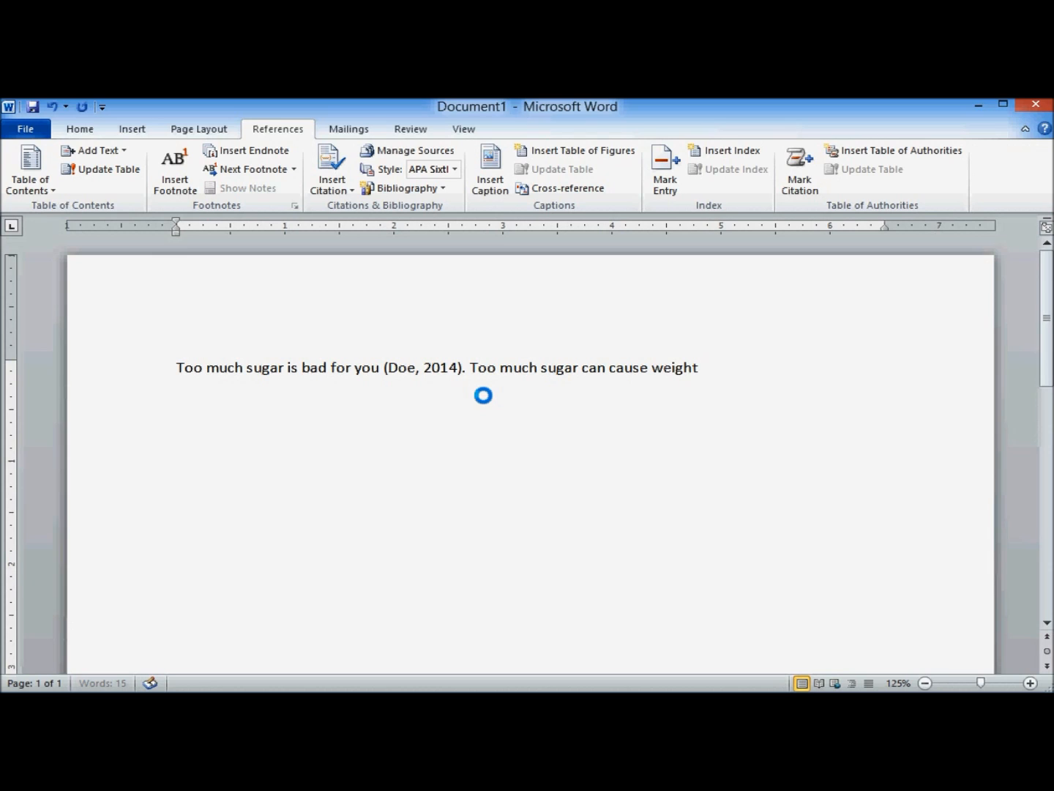
text(gain)
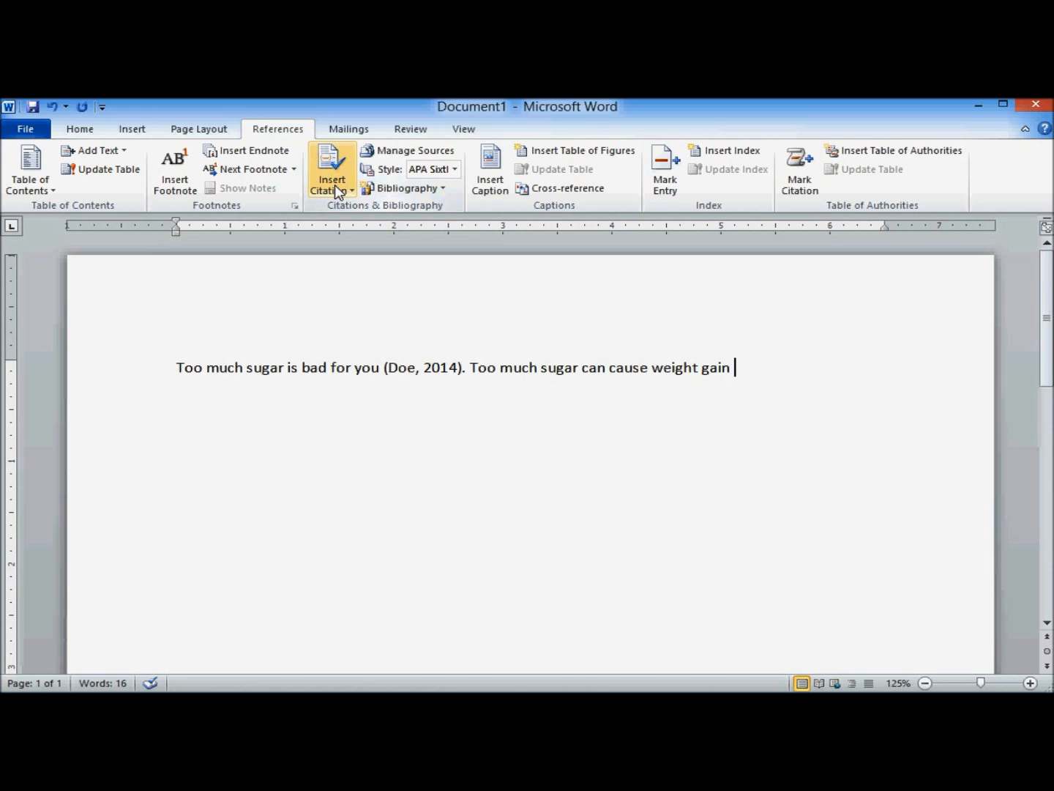
- Start a new citation source after the second sentence via Insert Citation
click(331, 168)
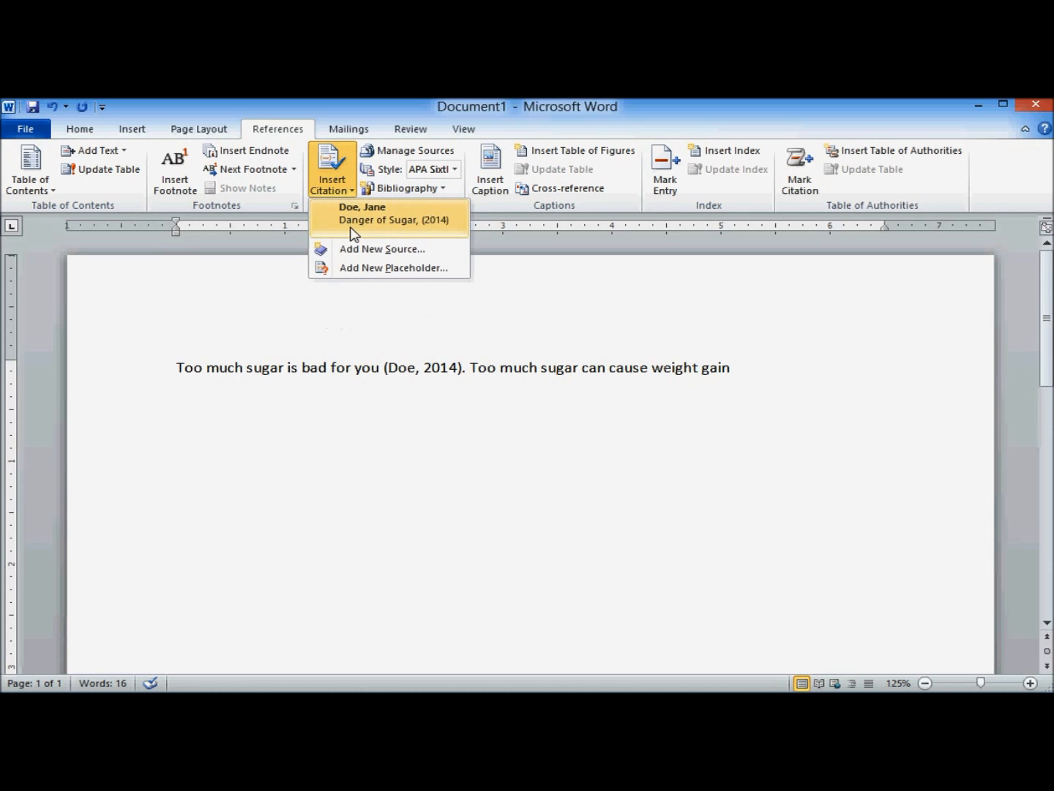
mouse_move(359, 255)
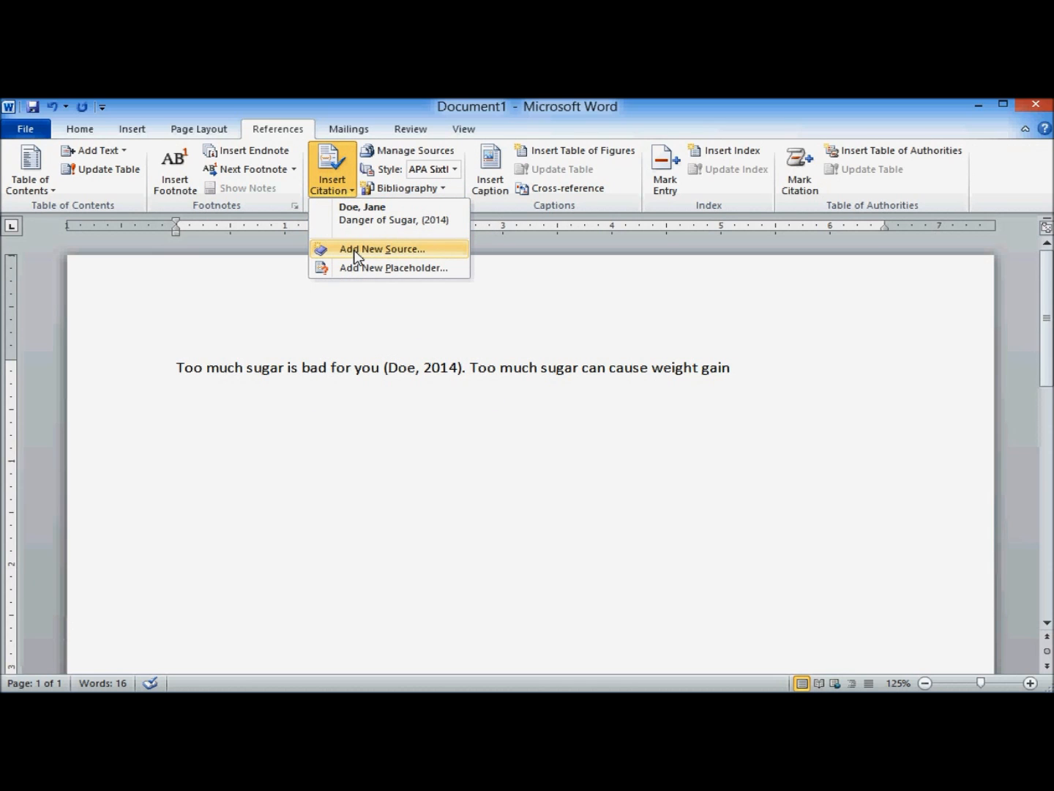
mouse_move(379, 212)
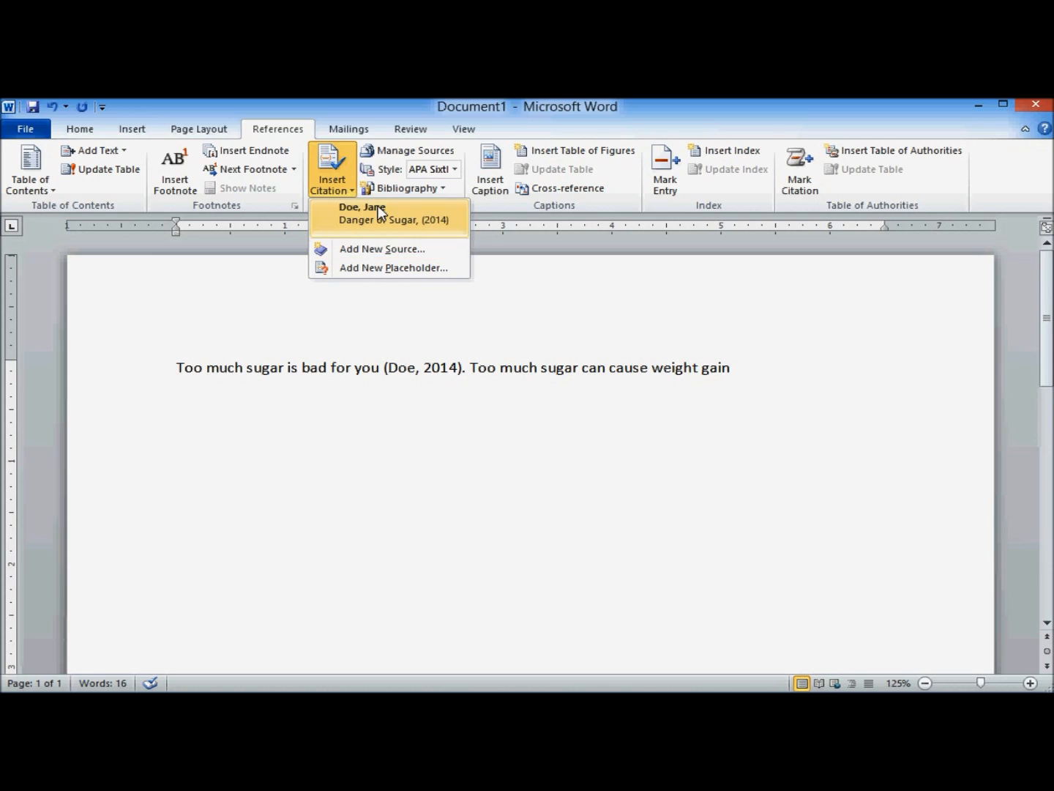
mouse_move(380, 251)
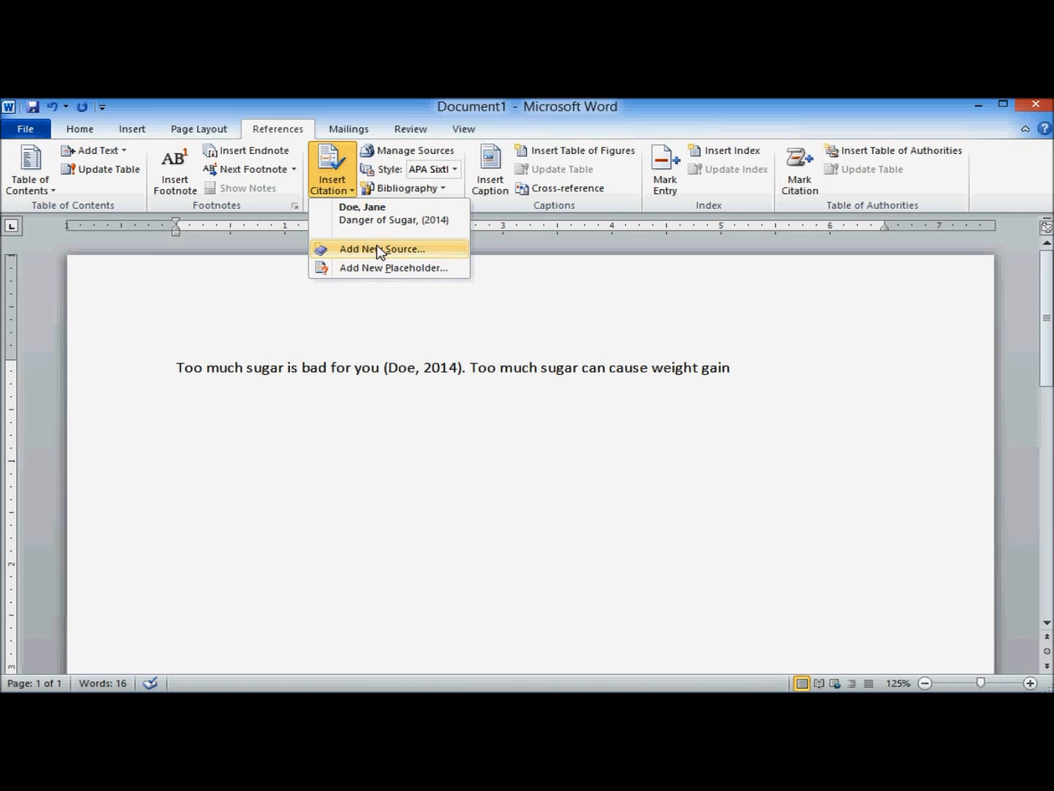
mouse_move(375, 240)
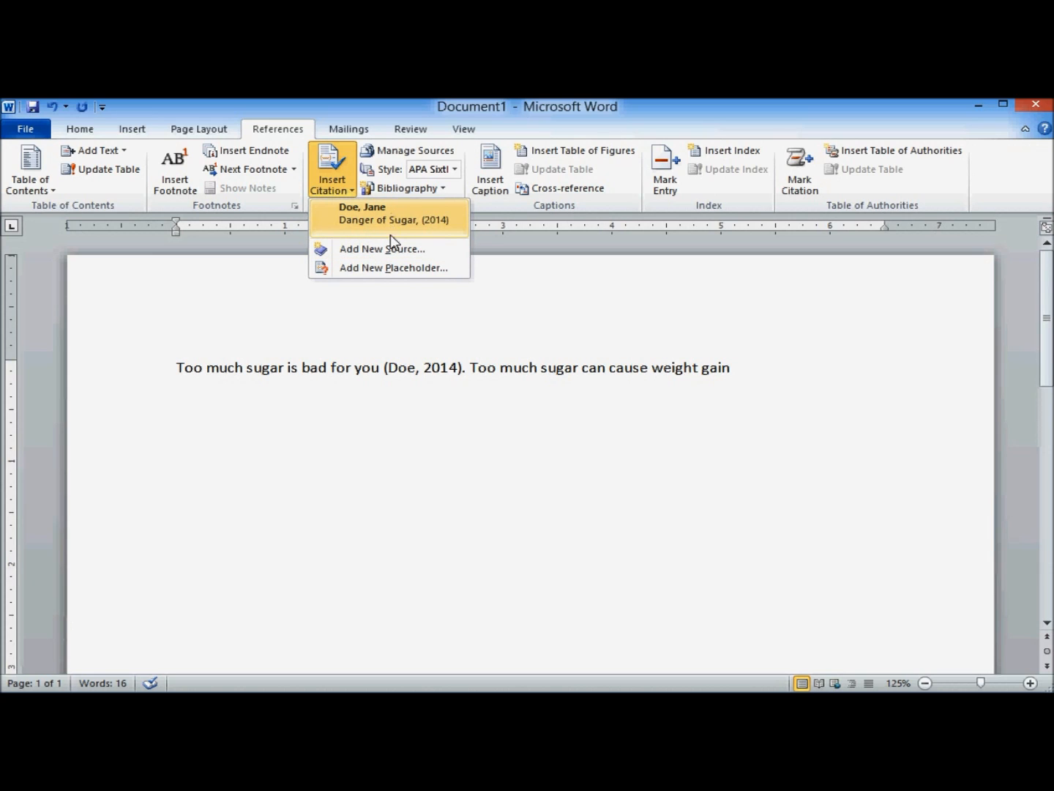
click(381, 249)
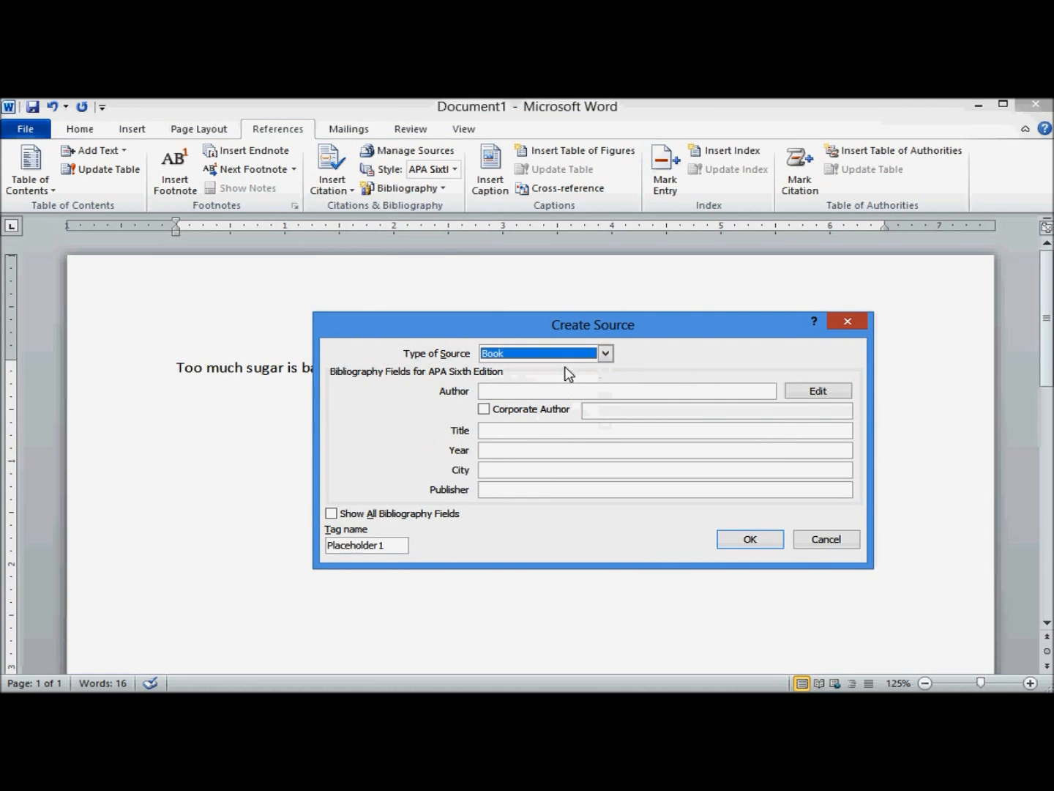
- Enter John James, Sugar and You, 2013, New York, Perfect Publishing and insert (James, 2013)
click(627, 390)
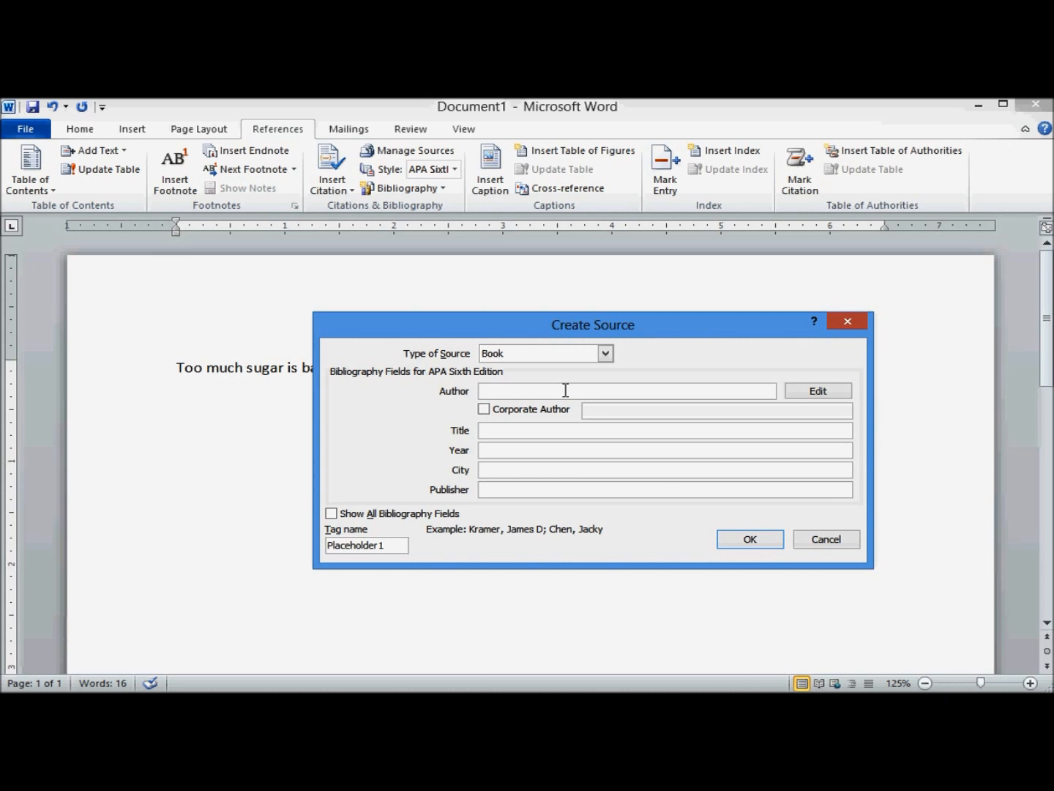
text(John James)
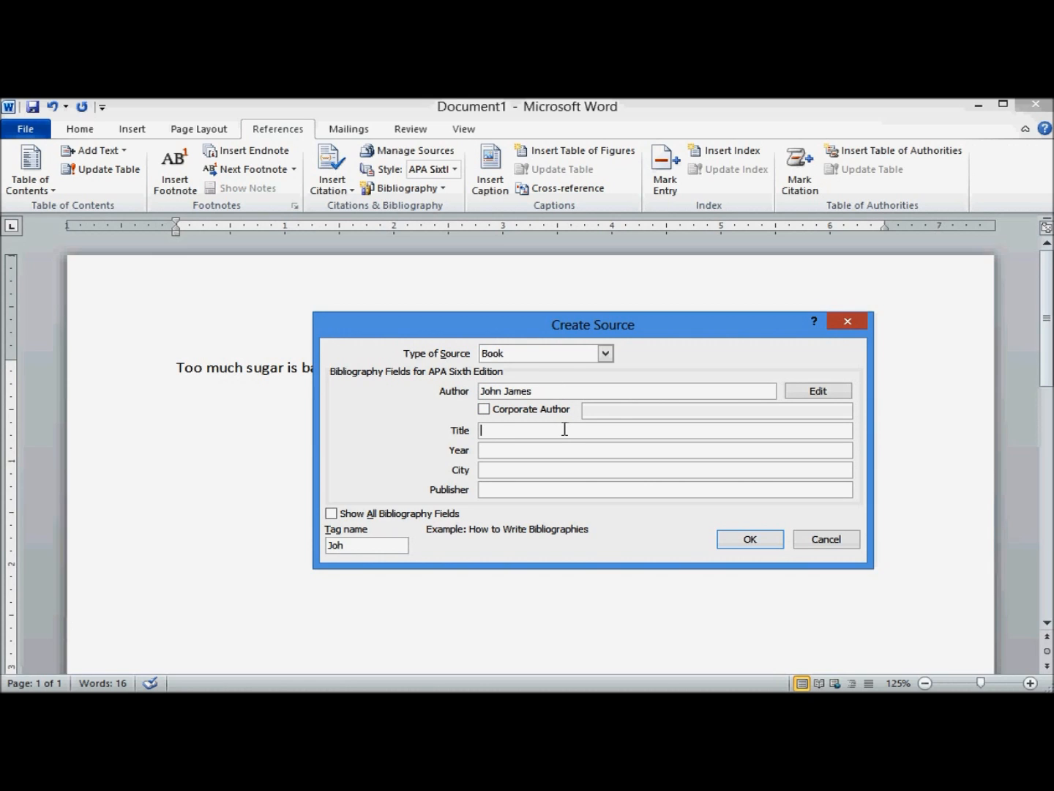
text(Sugar and Yo)
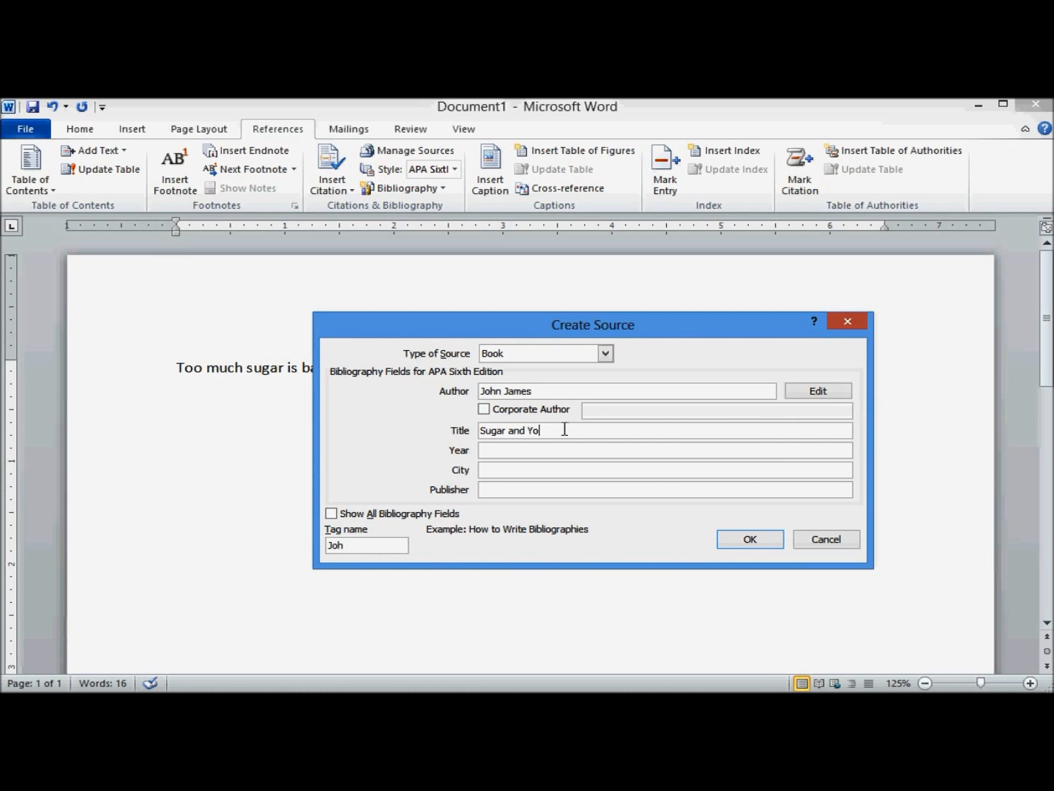
click(560, 449)
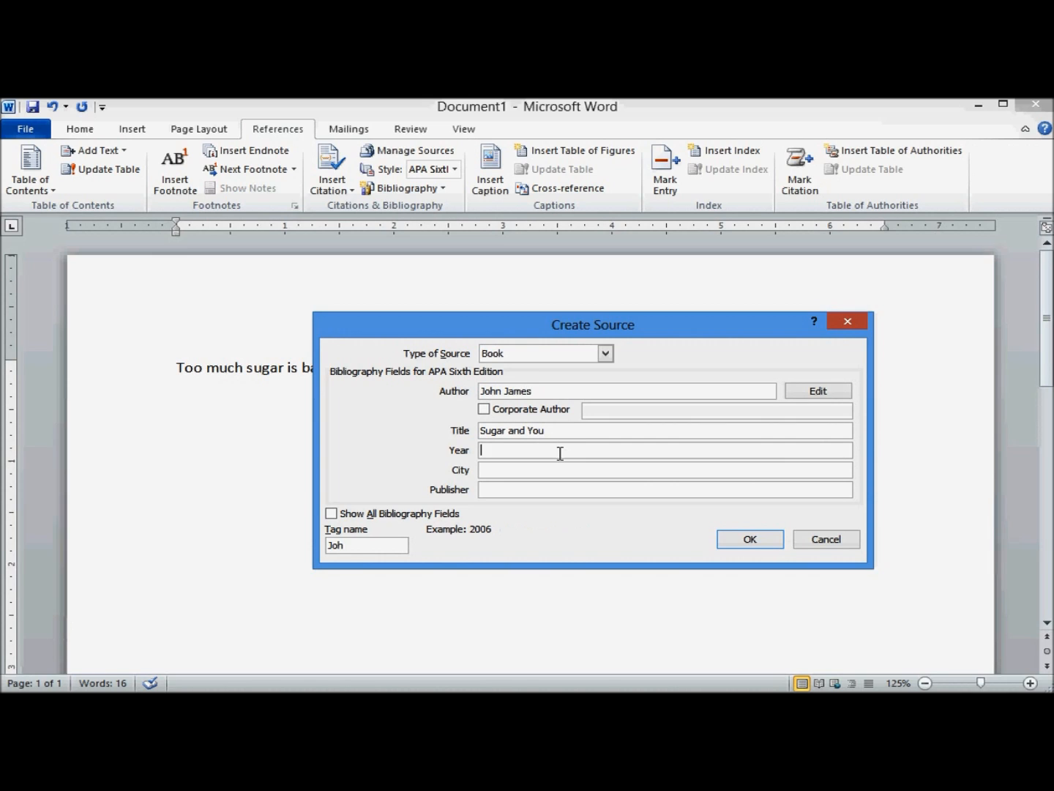
text(2013)
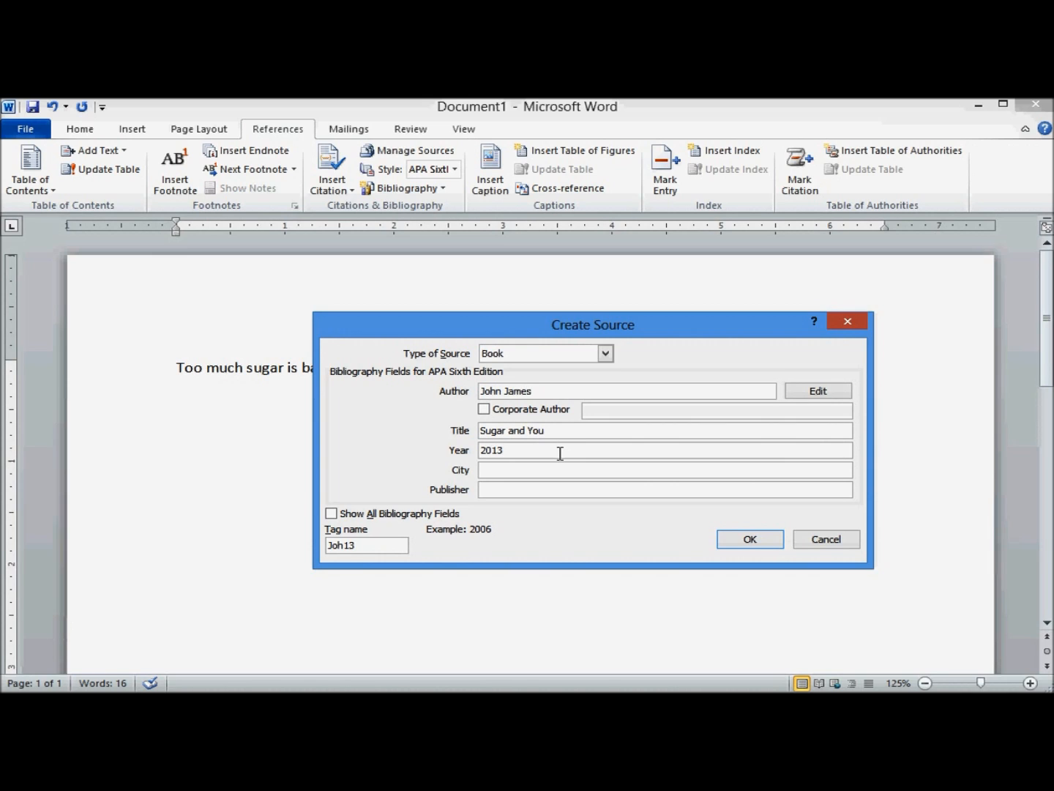
text(New York)
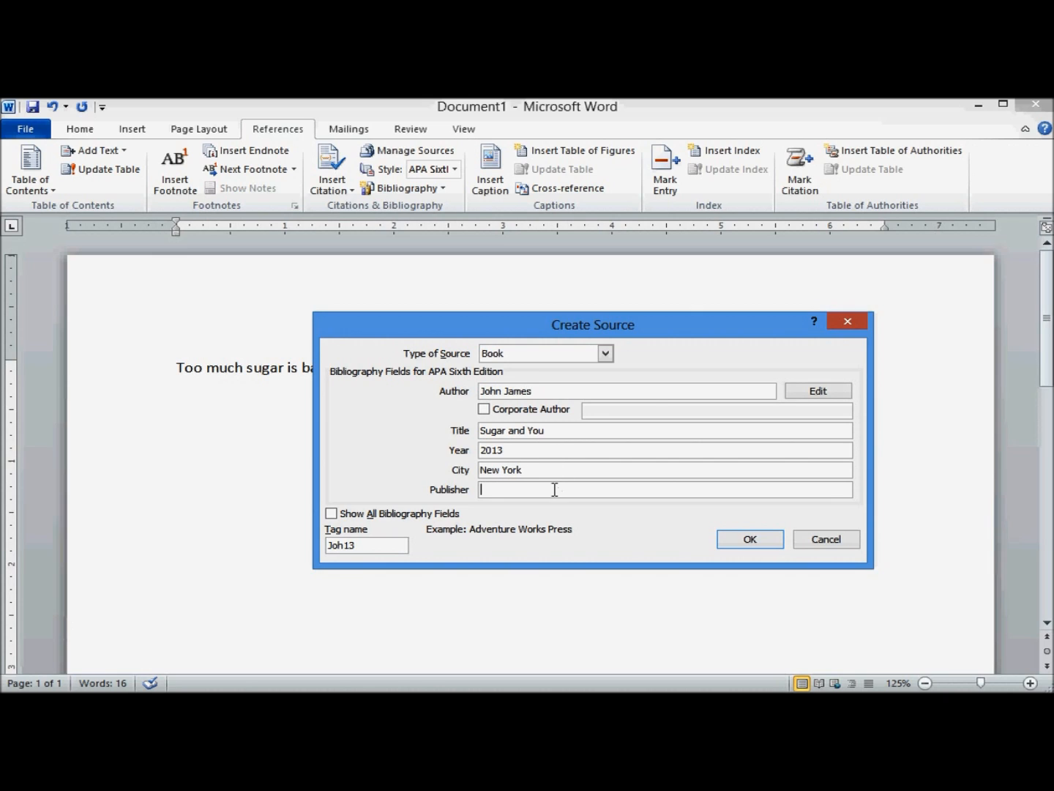
text(P)
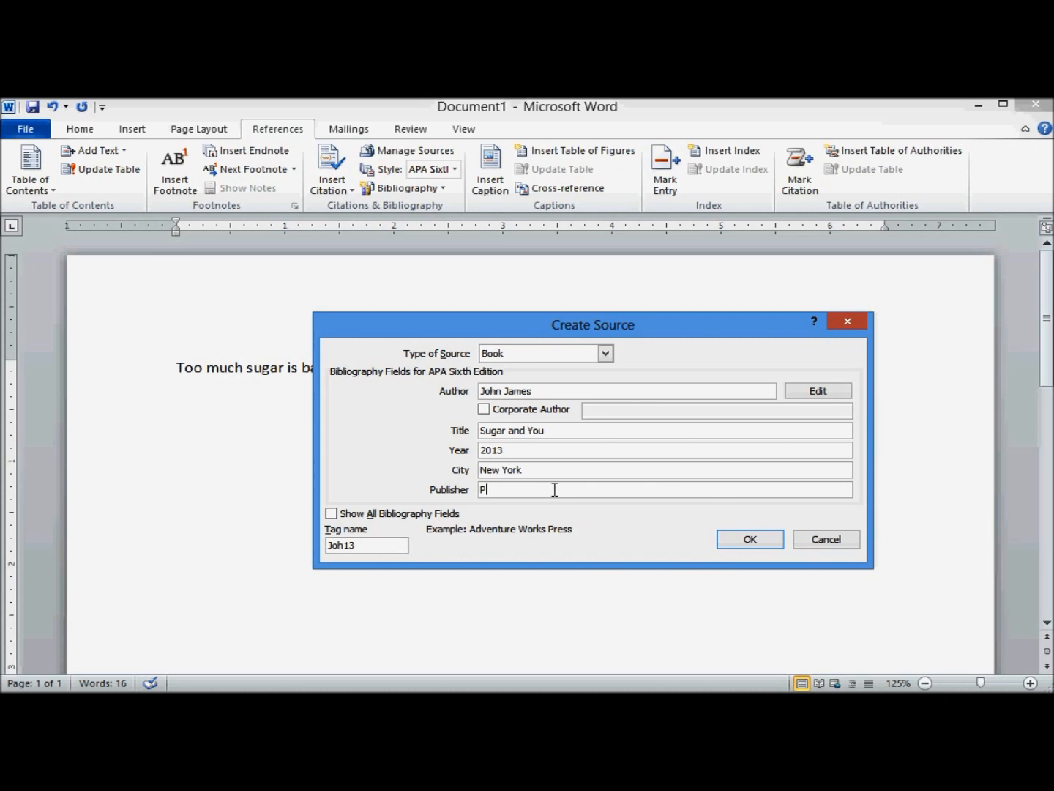
text(erfect Publishing)
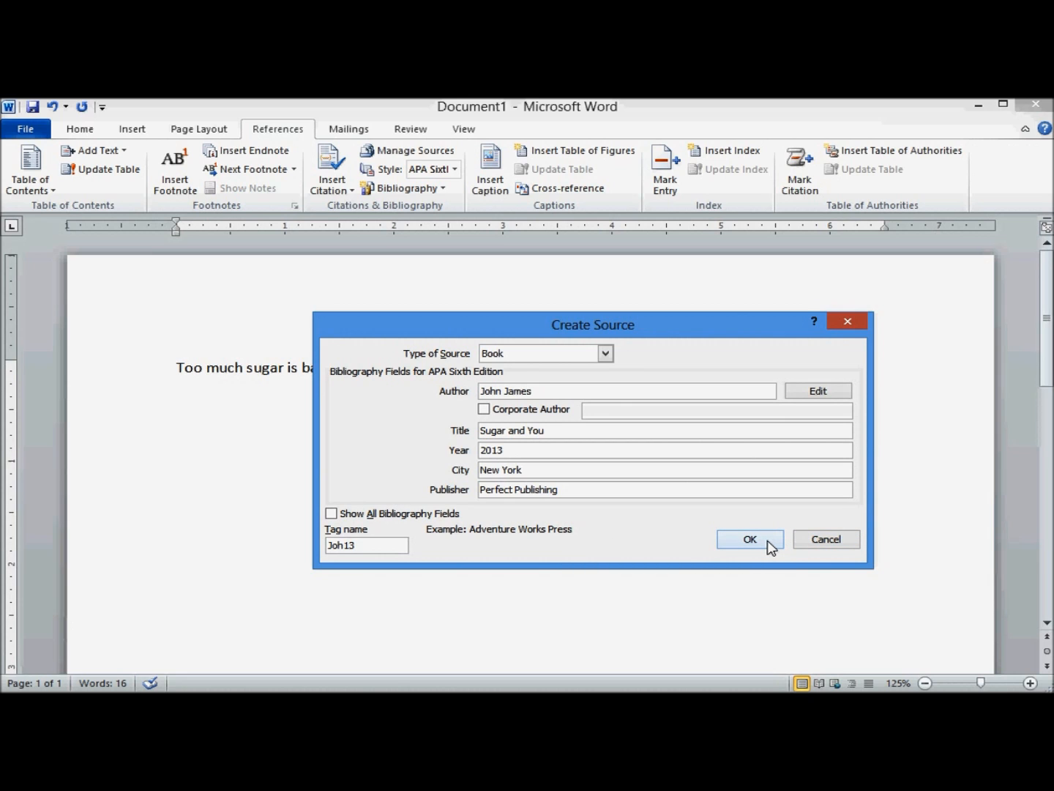
click(750, 539)
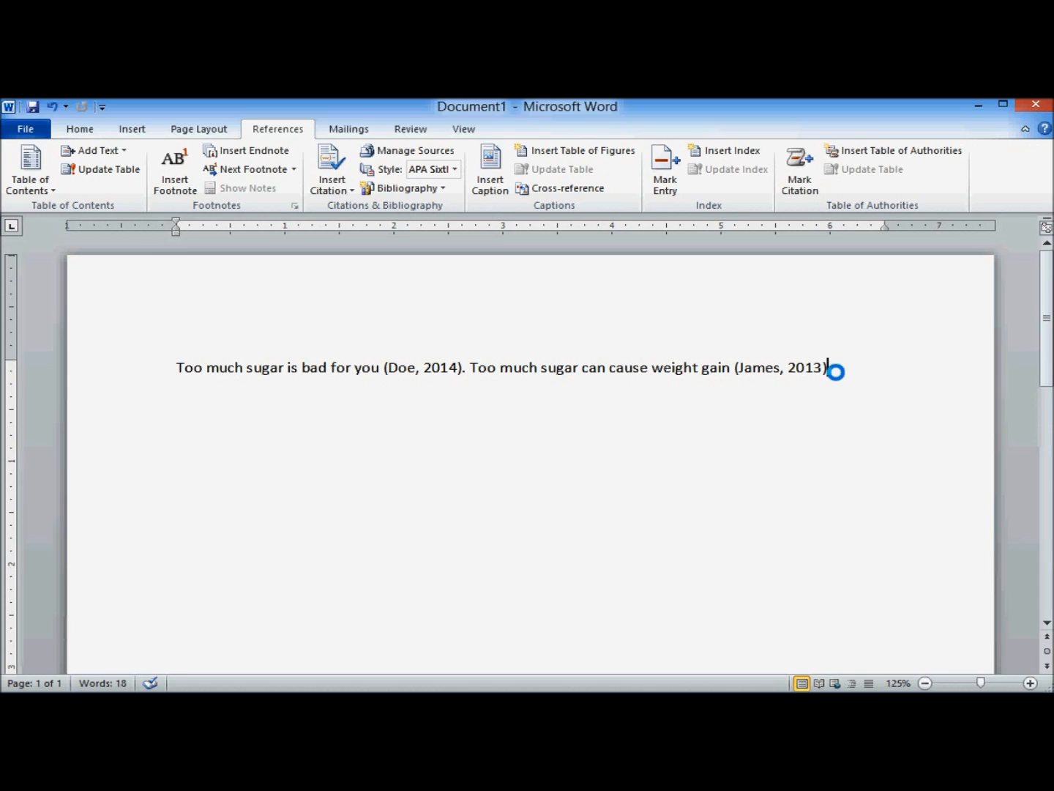
- Add a "References" heading on a new line below the cited sentences
key(enter)
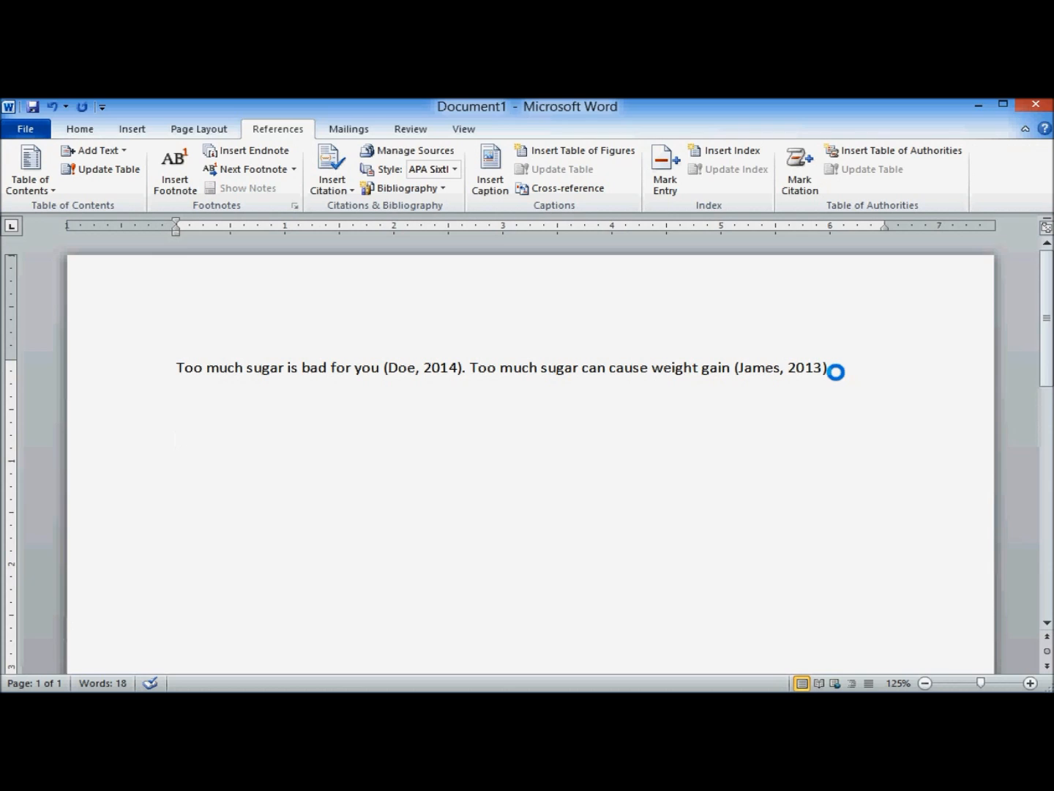
text(References)
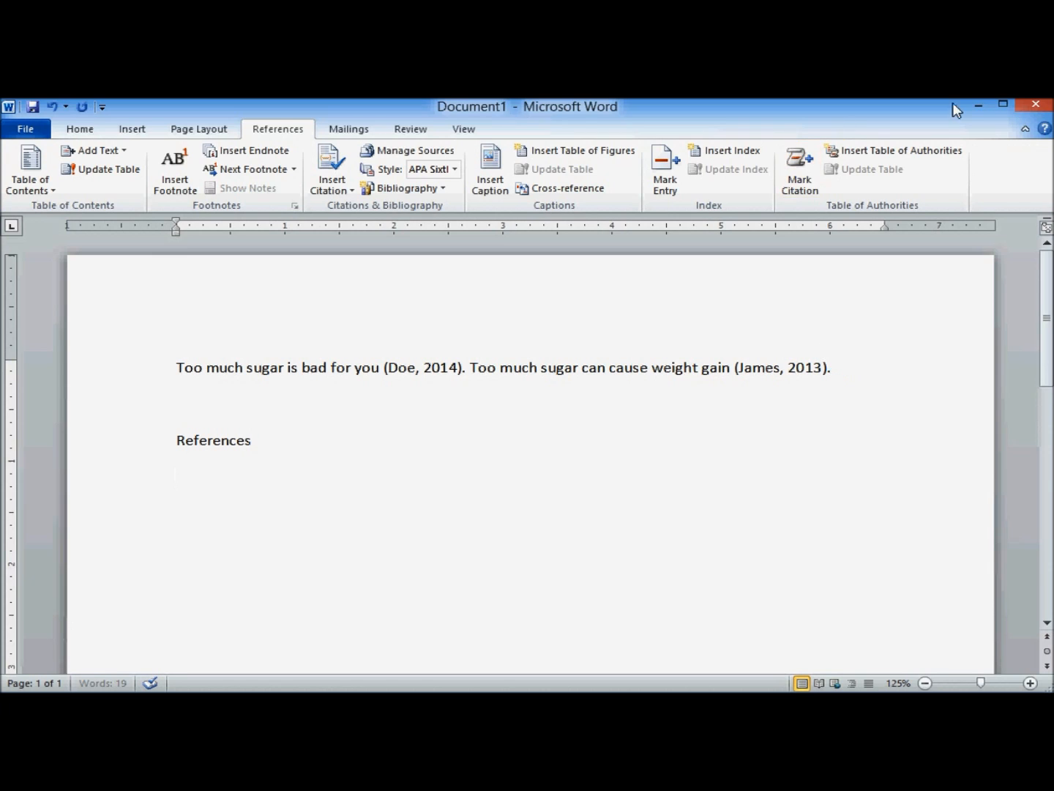
mouse_move(401, 188)
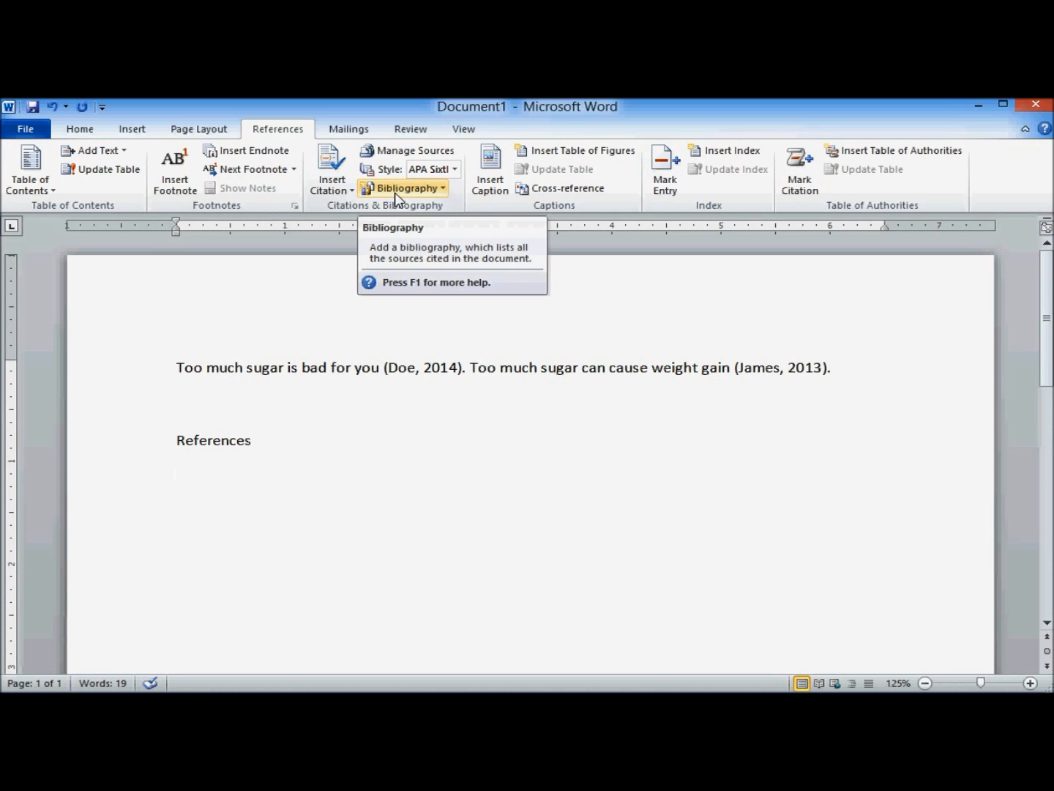
mouse_move(432, 192)
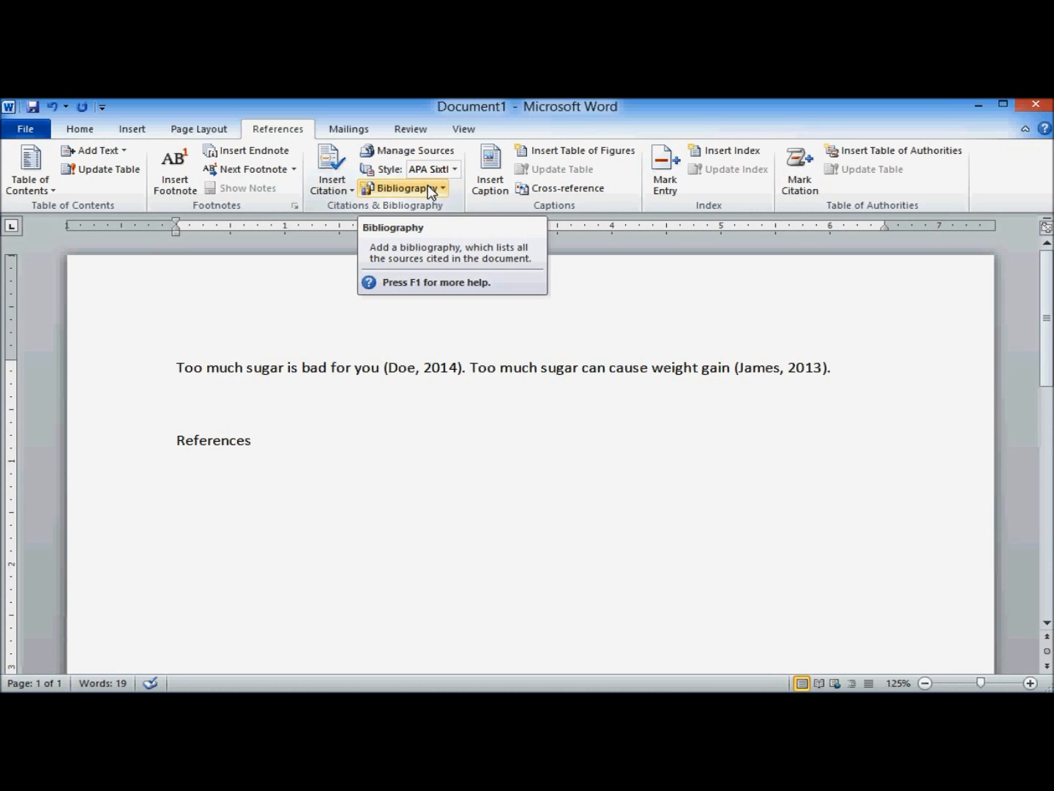
- Insert the bibliography so both the Doe (2014) and James (2013) sources are listed
click(404, 188)
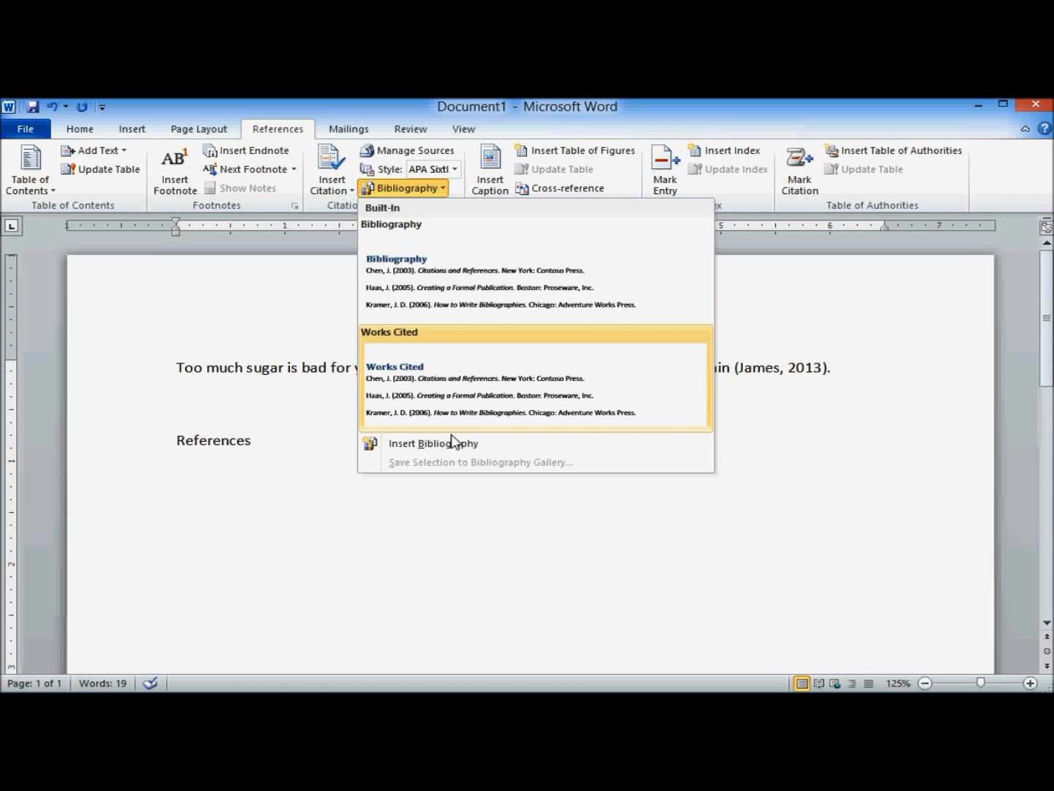
click(431, 442)
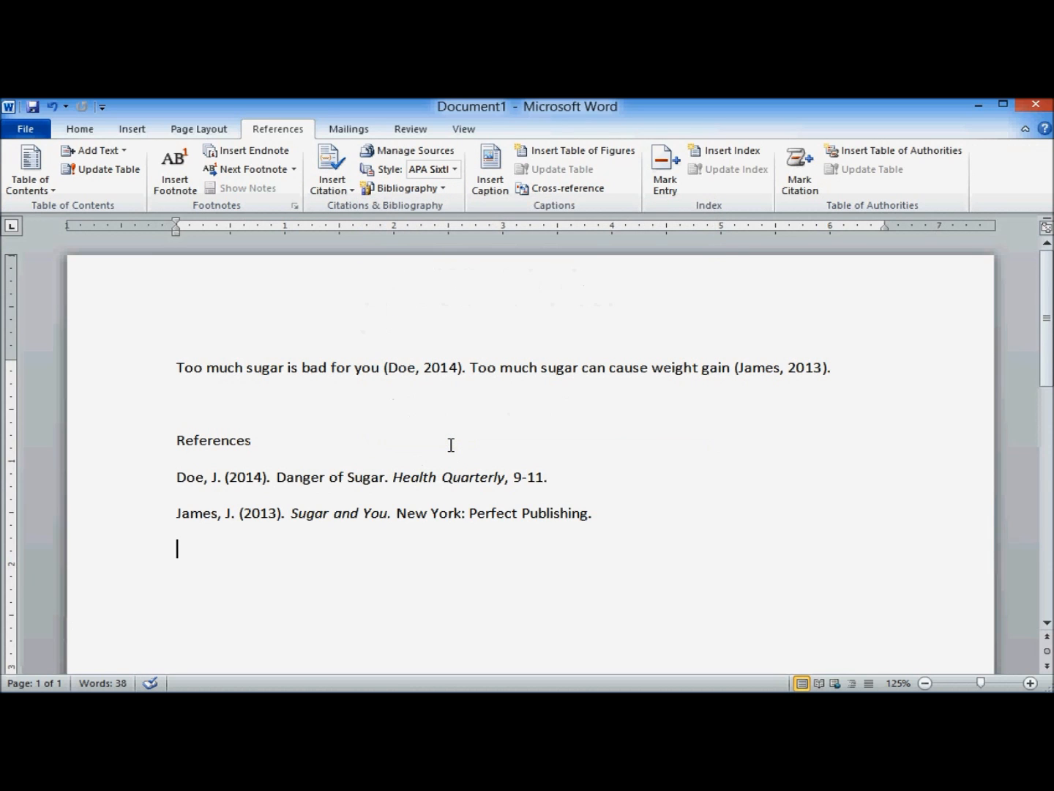
mouse_move(624, 516)
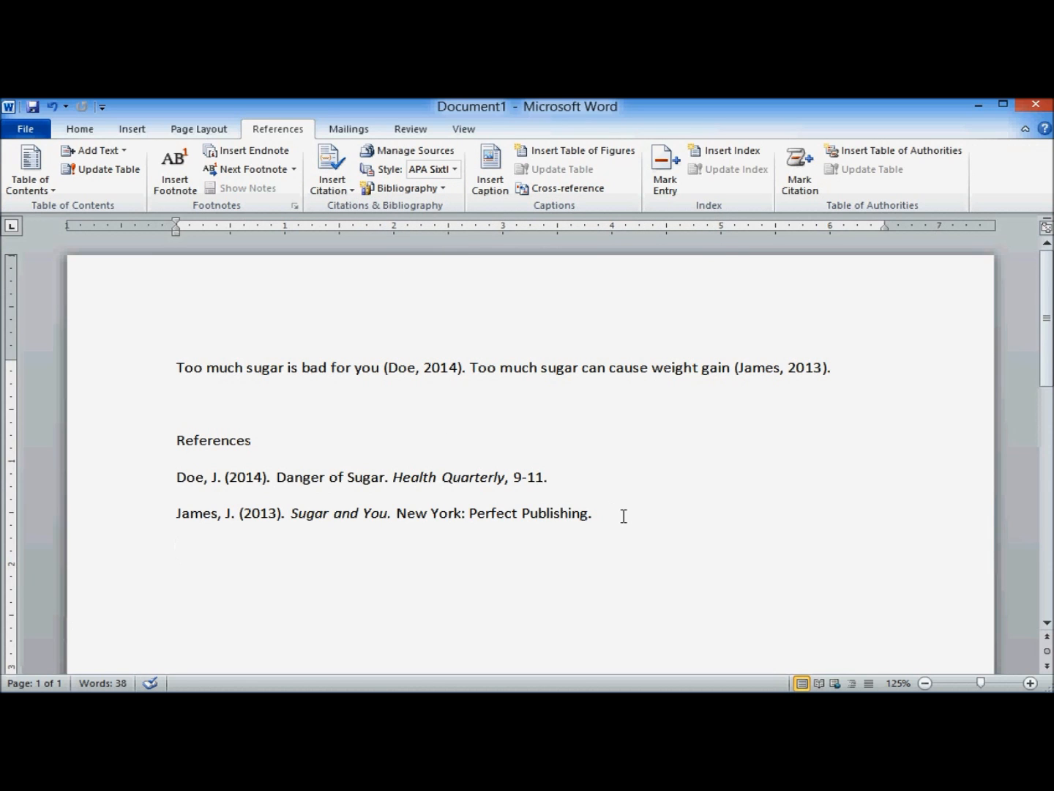